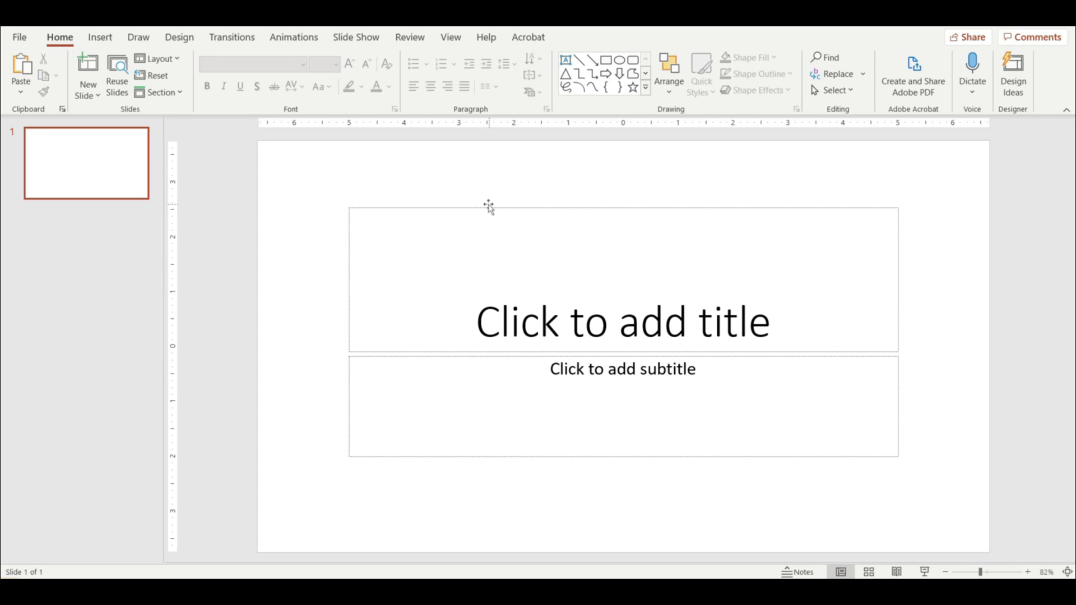
- Set a custom 11-inch slide width and delete the title and subtitle placeholders
left_click(178, 37)
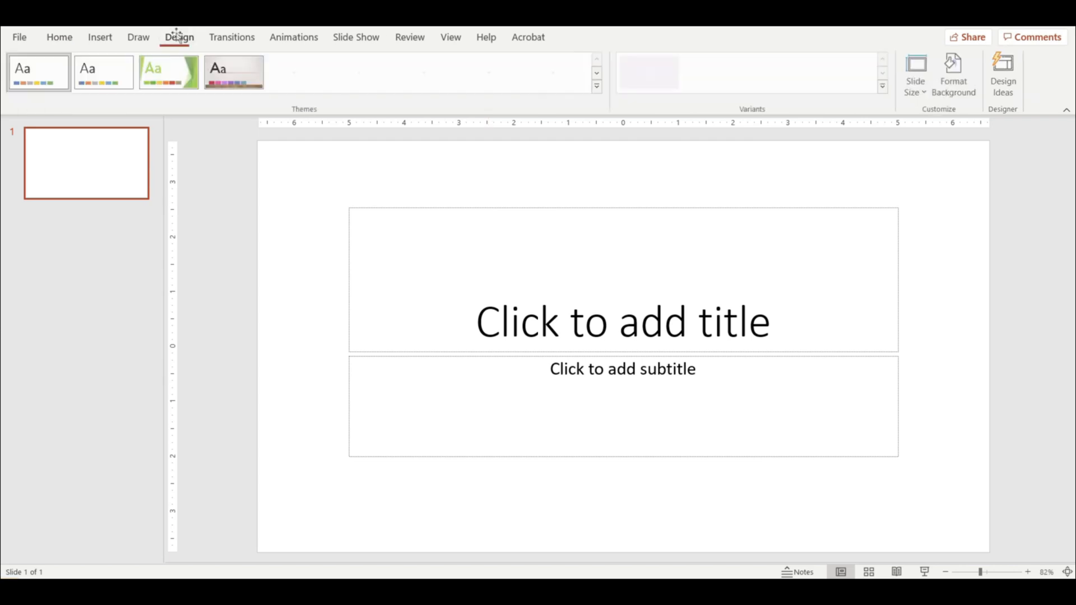
left_click(915, 73)
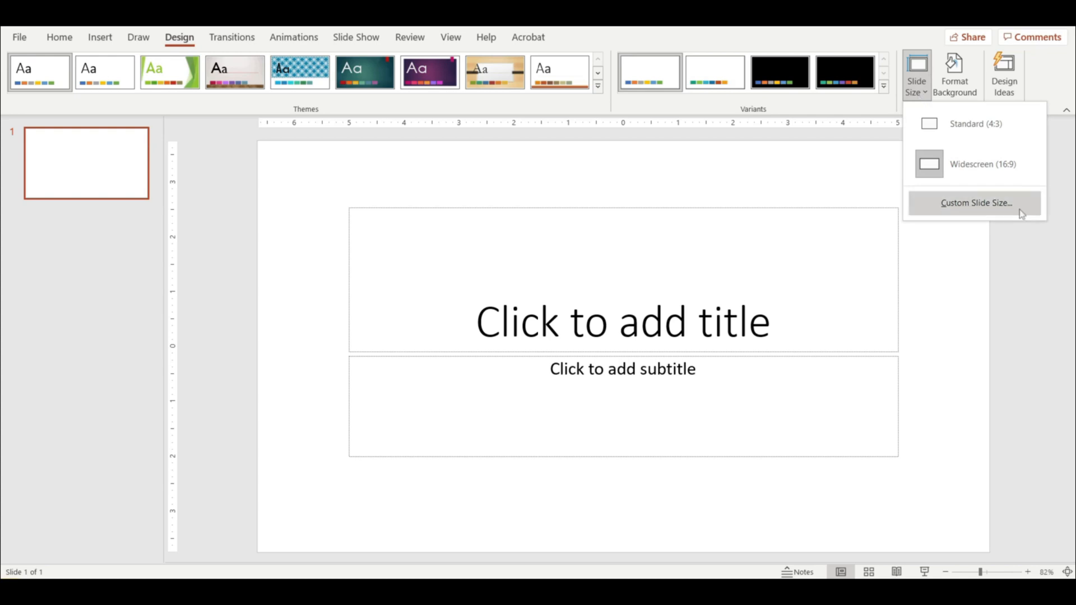
left_click(975, 202)
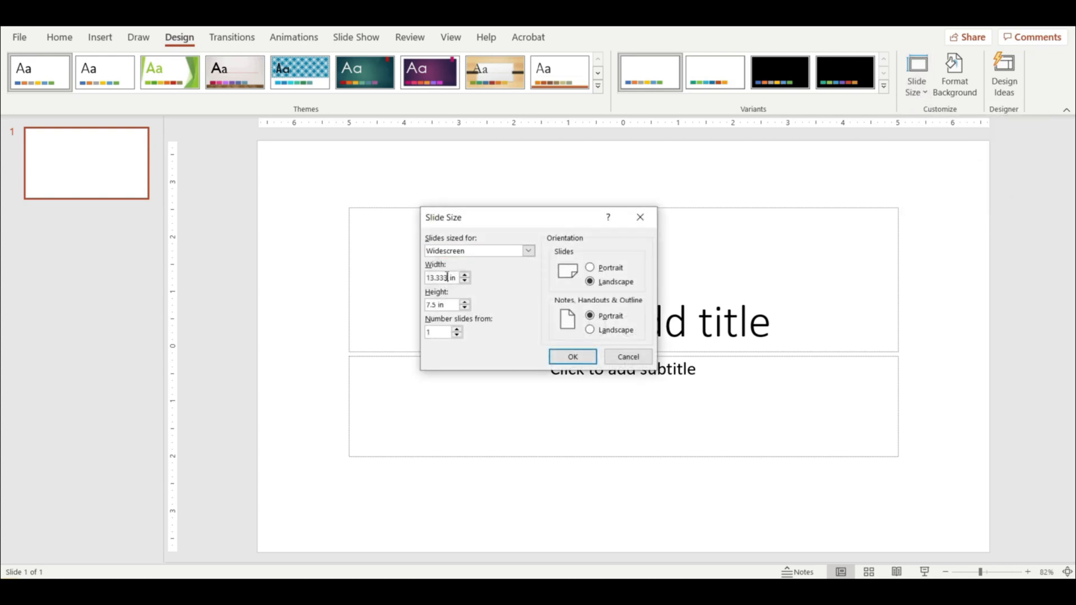
type("11 in")
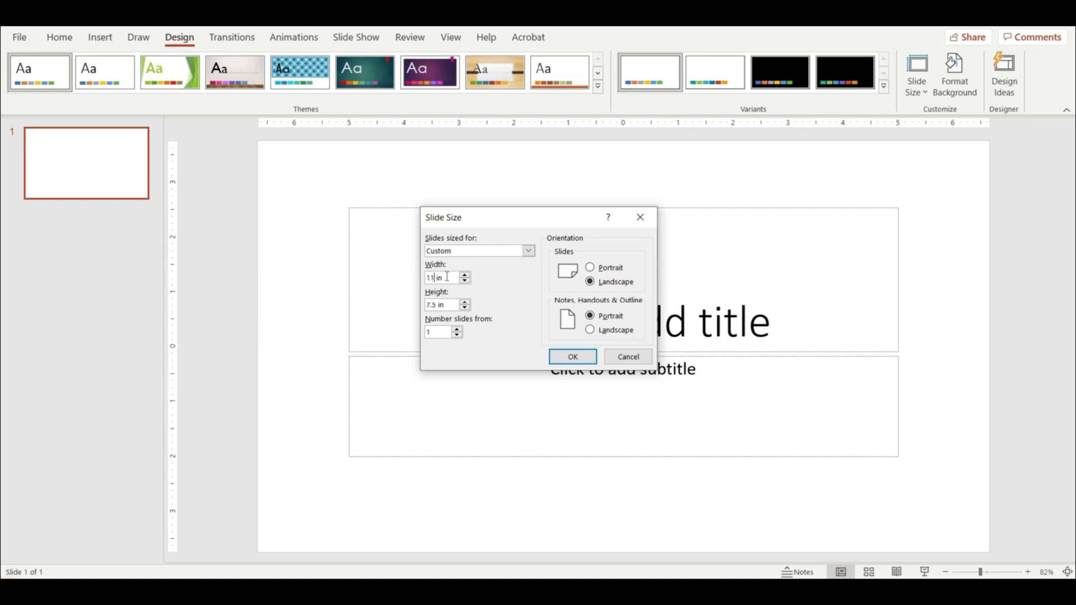
left_click(572, 357)
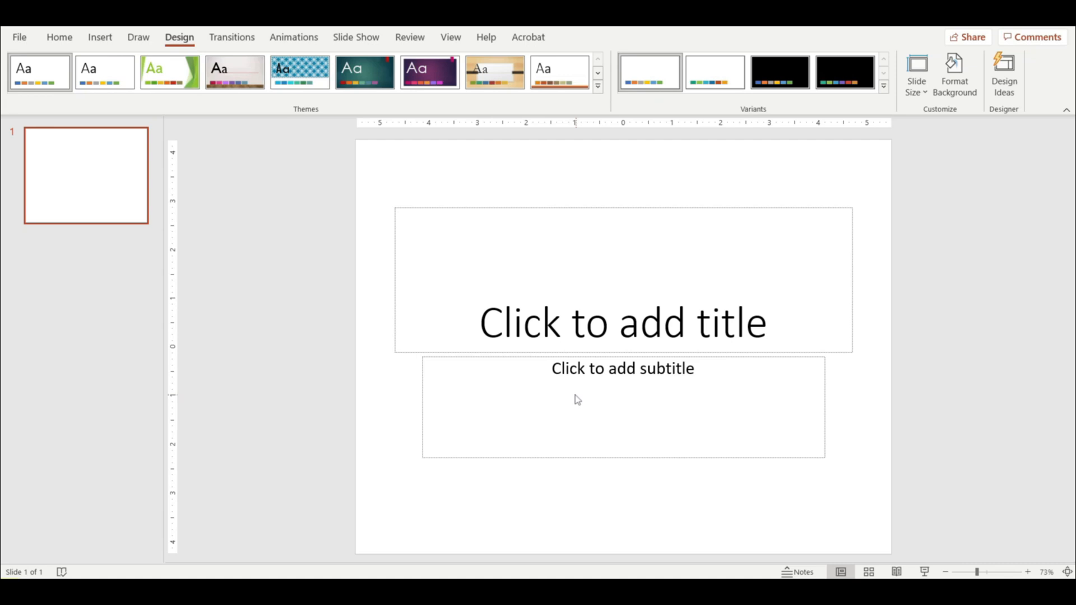
left_click(621, 321)
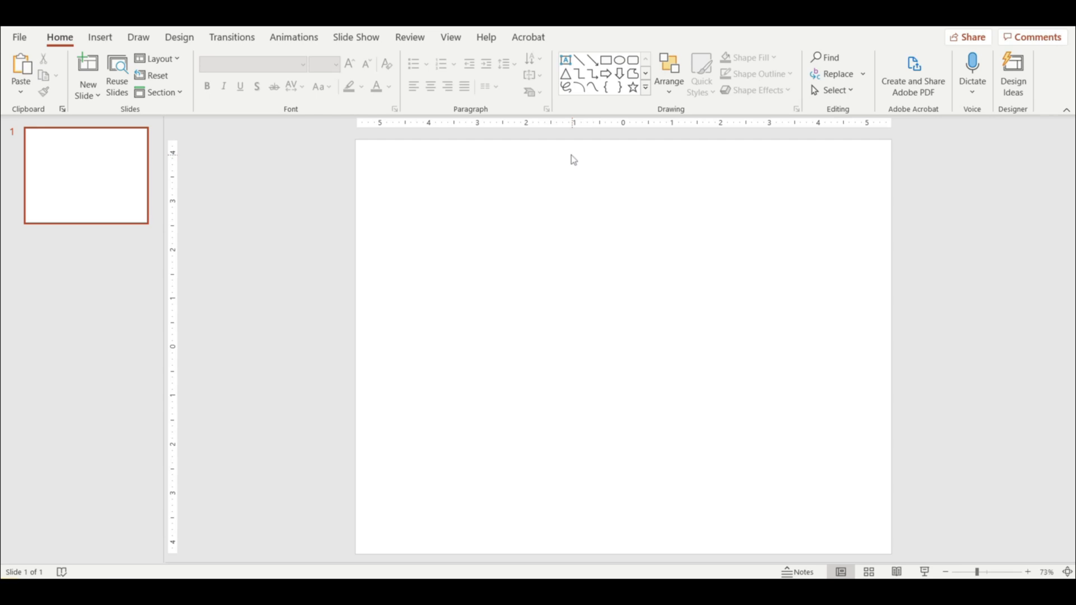
- Draw a vertical line down the slide centre and add a top-left text box
left_click(581, 59)
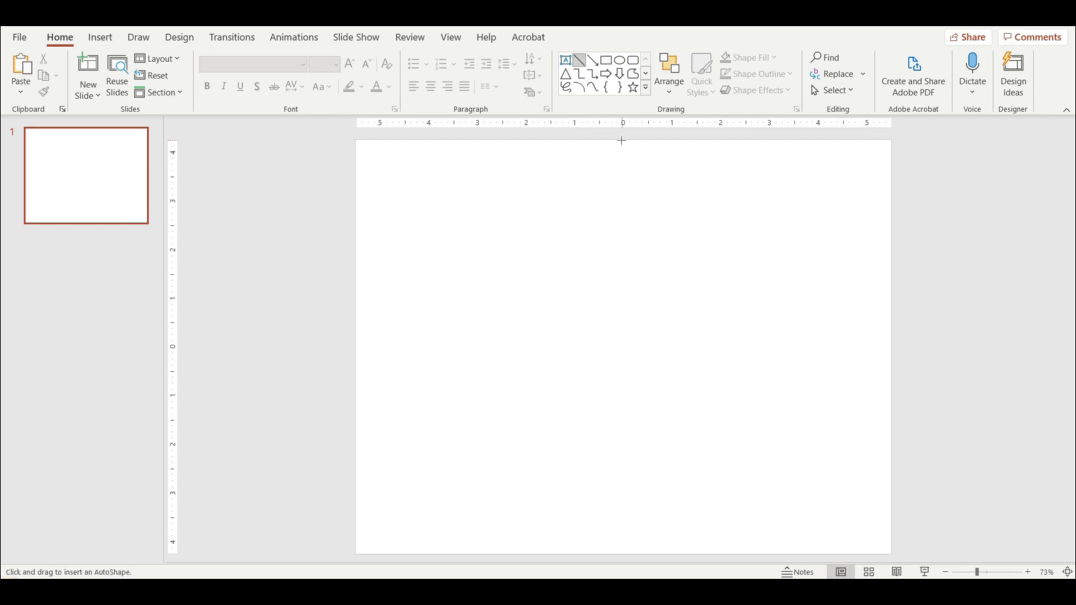
left_click_drag(623, 140, 623, 553)
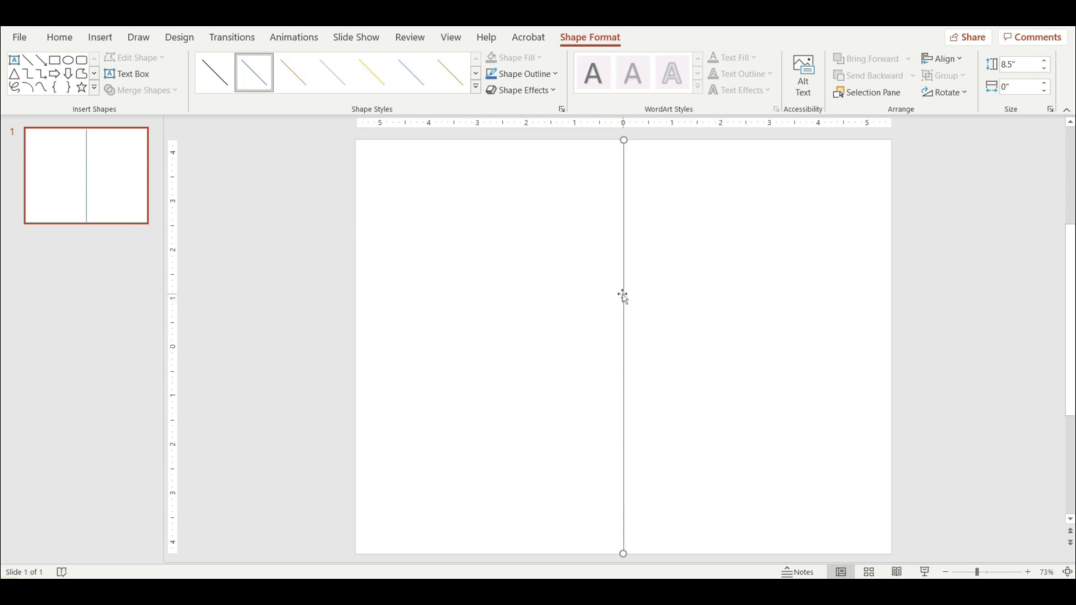
left_click(58, 37)
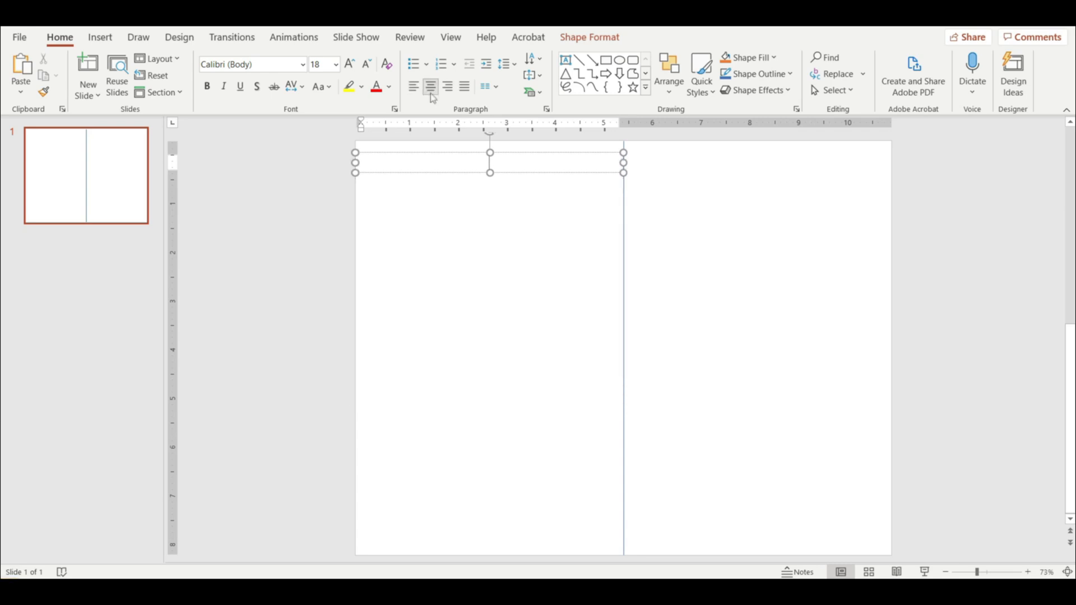
- Type W in KG Shake it Off Chunky and enlarge it to fill the left half
type("W")
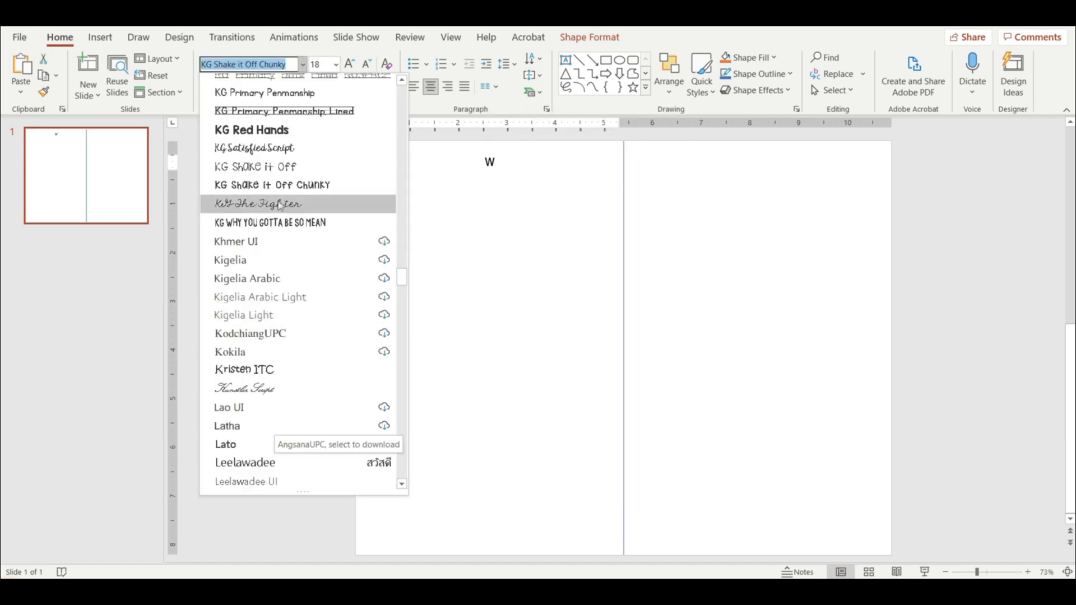
mouse_move(272, 184)
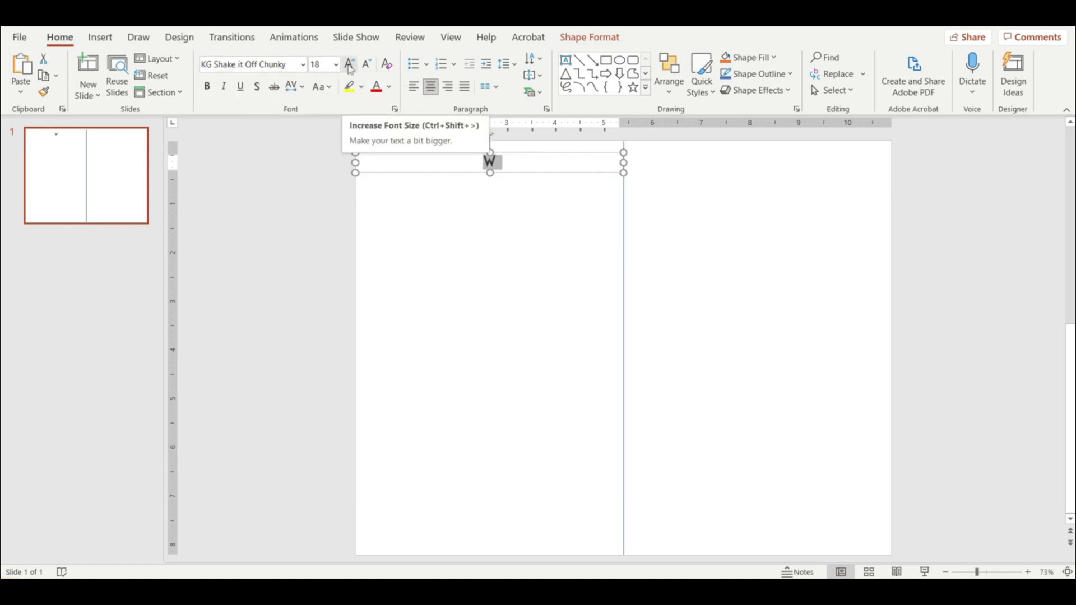
left_click(348, 63)
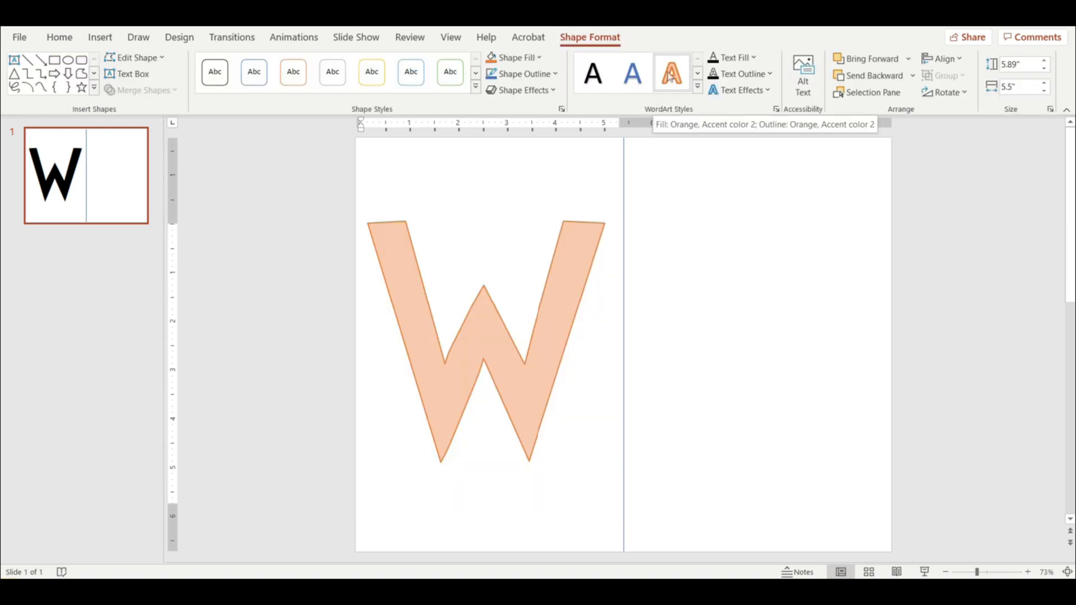
- Apply an outlined letter style to the W with a thick black outline
left_click(671, 74)
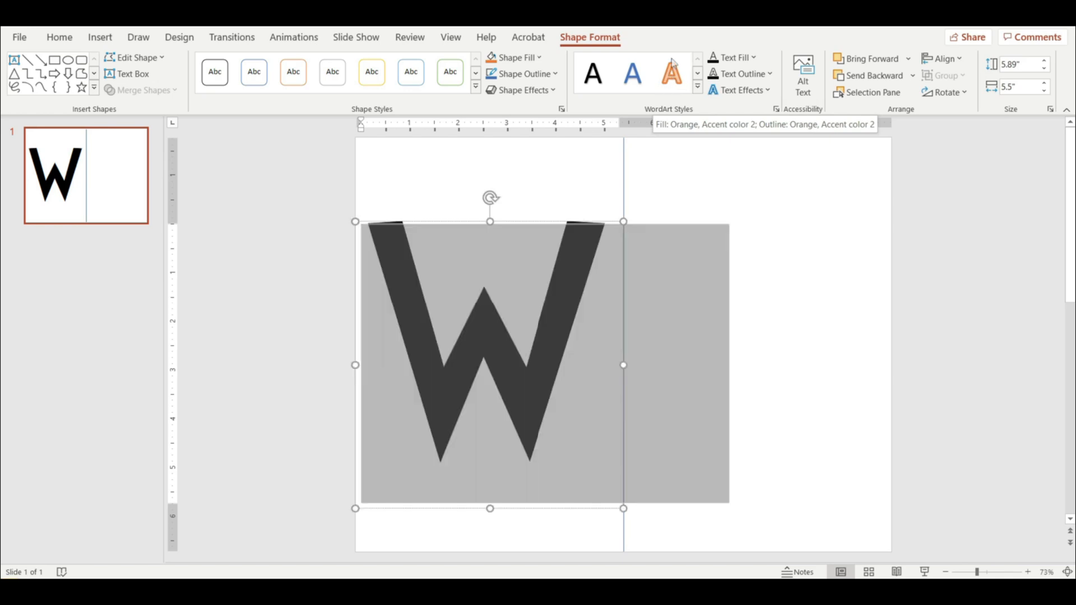
left_click(741, 74)
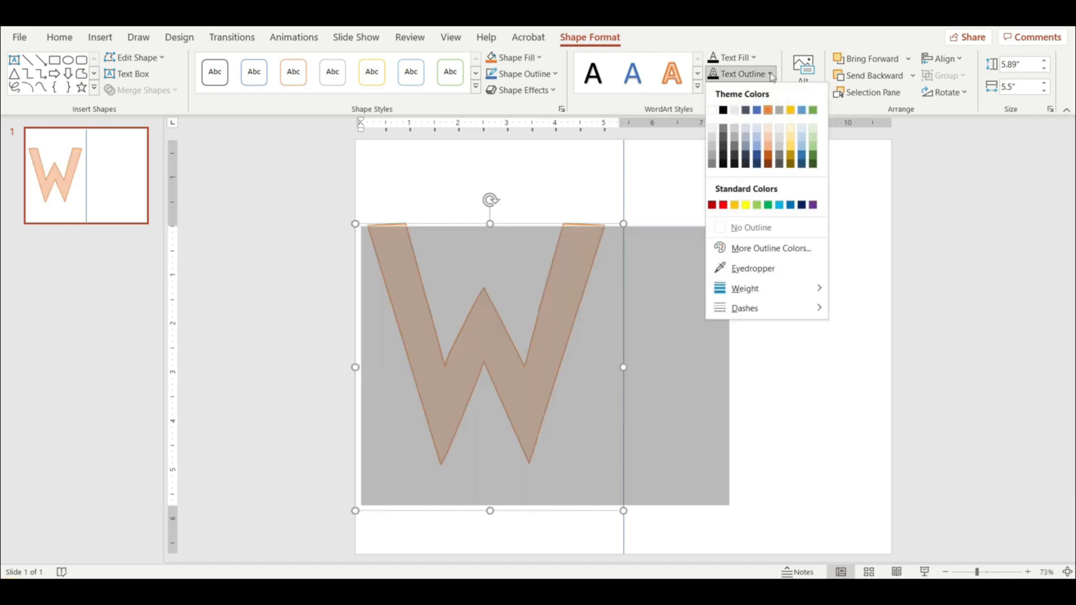
left_click(722, 110)
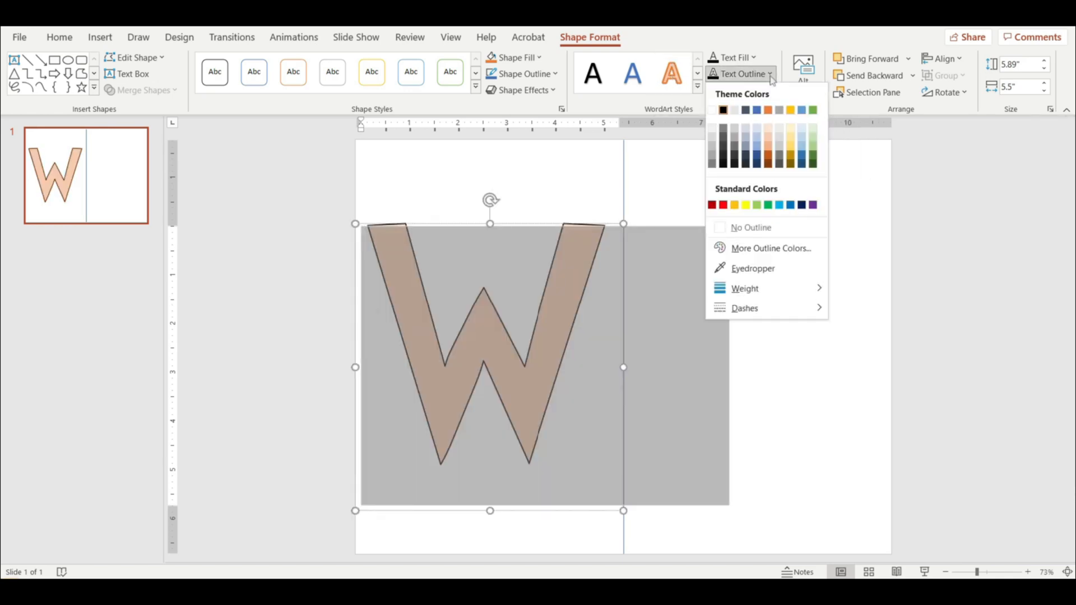
left_click(745, 288)
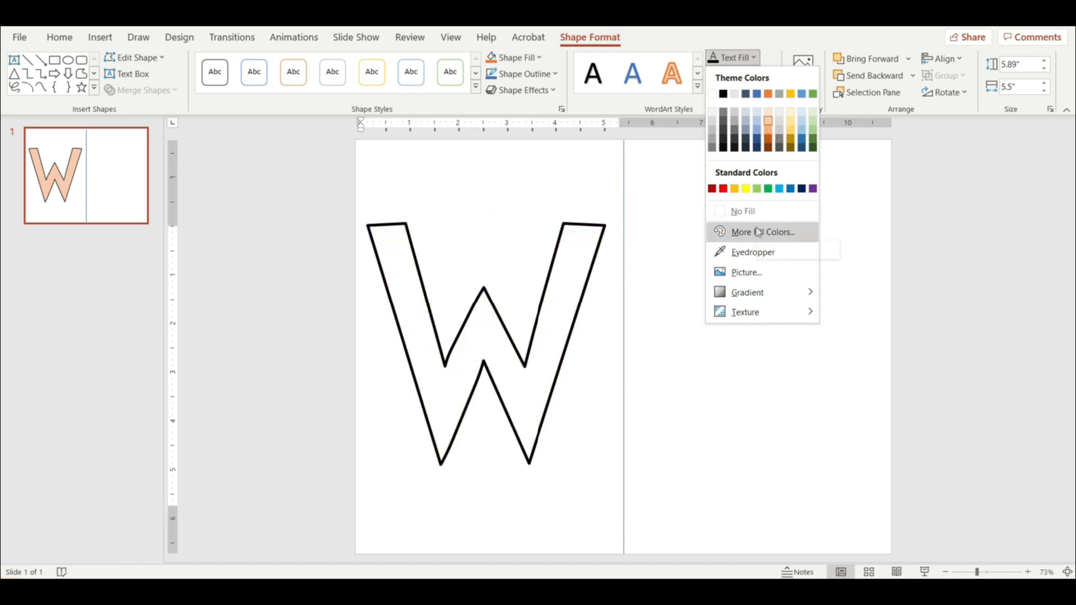
- Fill the W with pale blue and paste a copy onto the right half
left_click(762, 232)
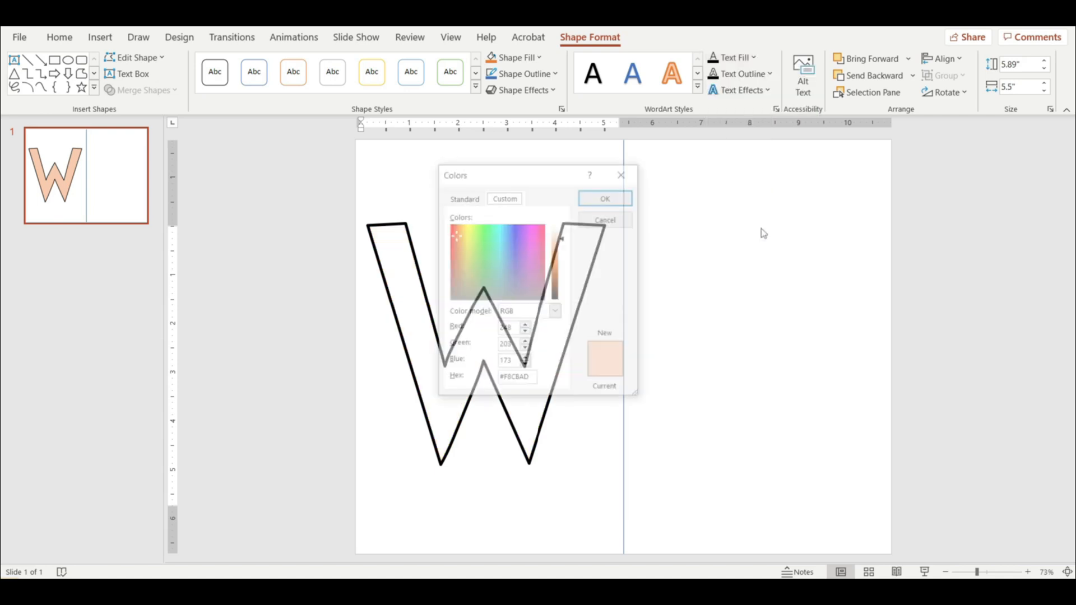
left_click(463, 197)
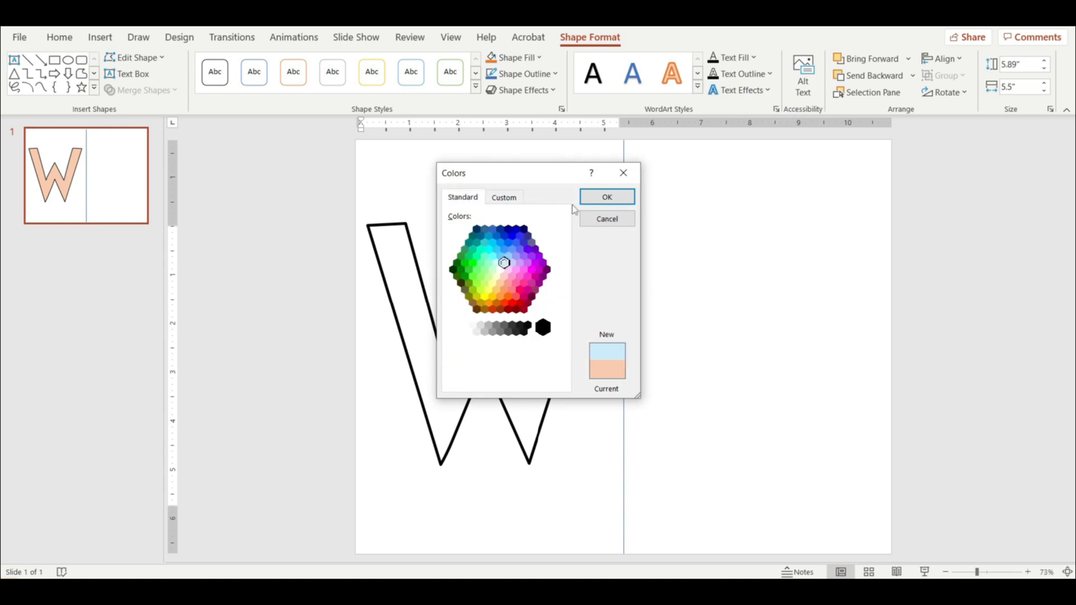
left_click(606, 197)
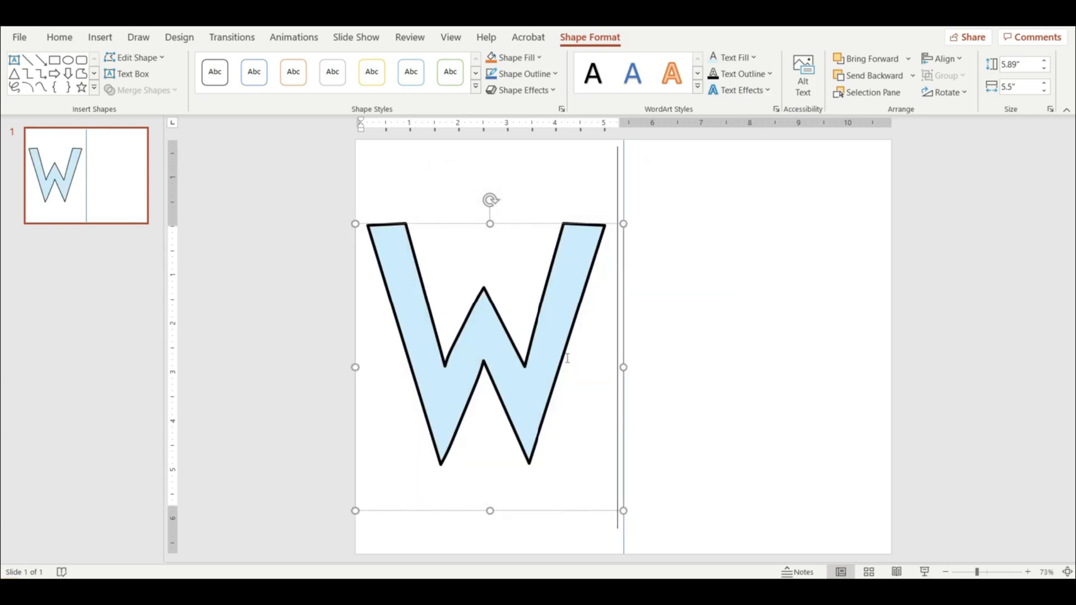
key("ctrl+v")
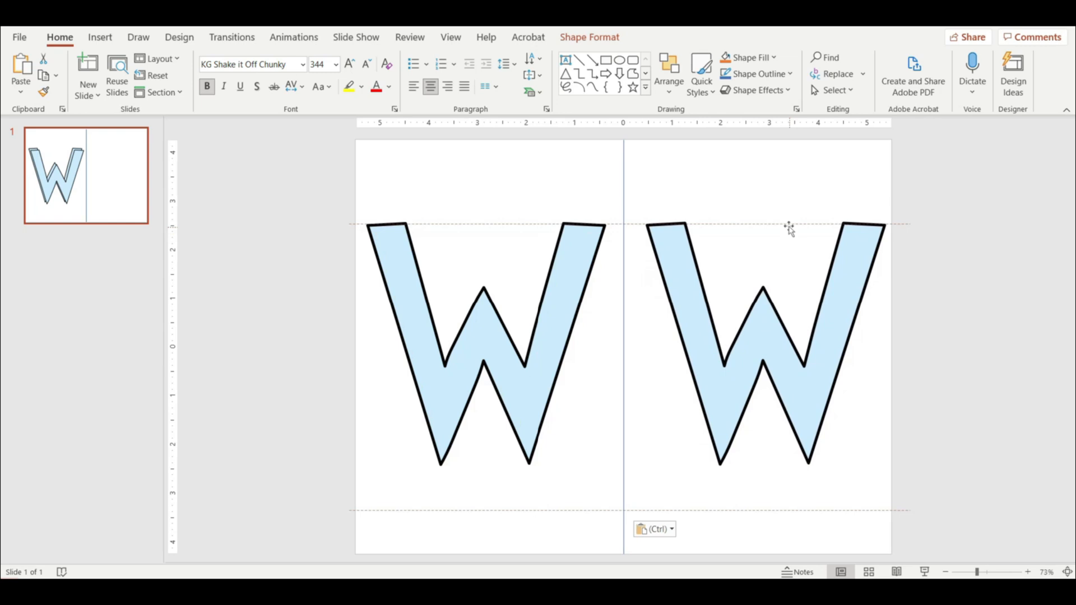
- Select the right-hand copy and retype its letter as O
left_click(755, 343)
type("O")
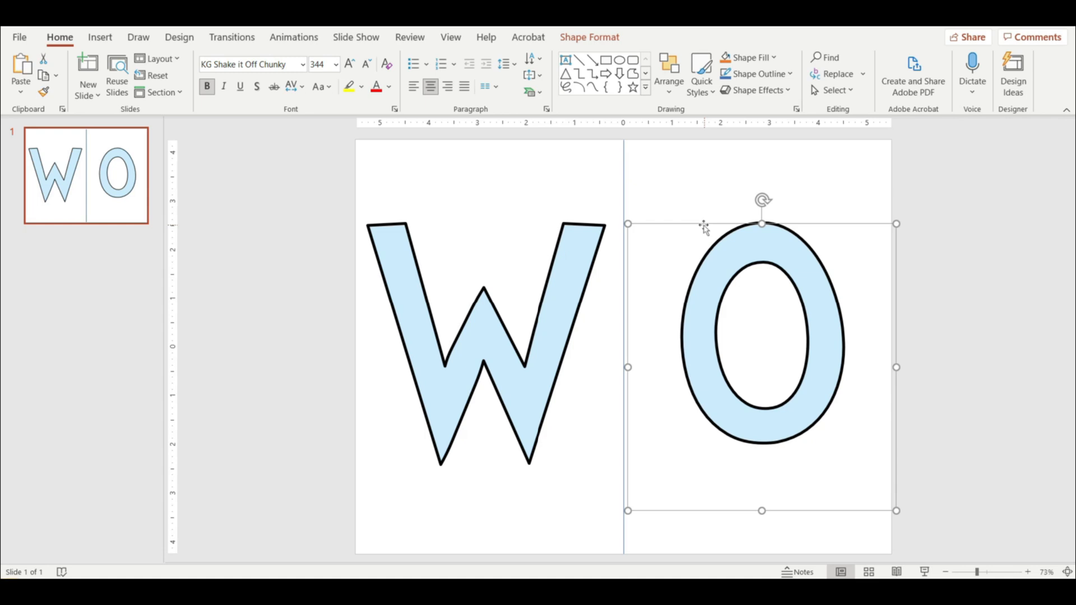
right_click(85, 175)
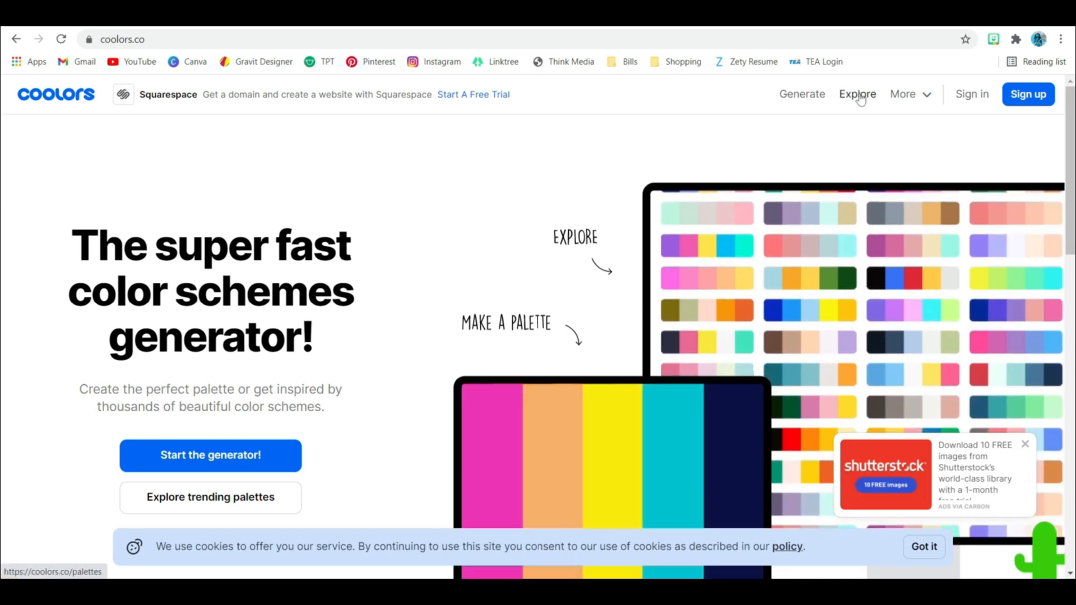
- Scroll Coolors pastel palettes and pick the mint, lilac, pink, sand and sky-blue one
left_click(857, 94)
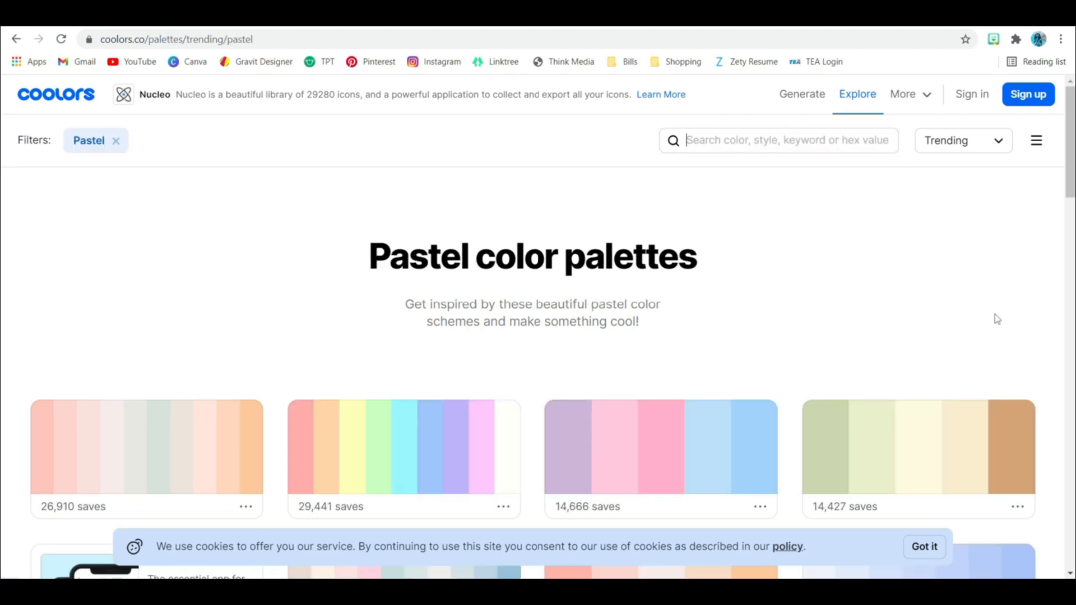
scroll("down", 3)
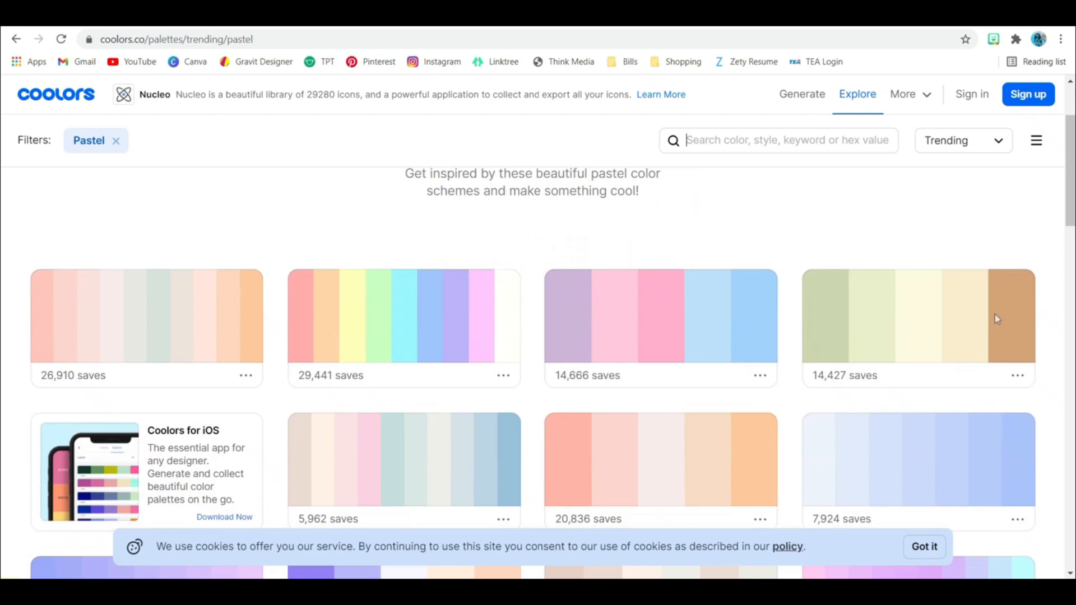
scroll("down", 3)
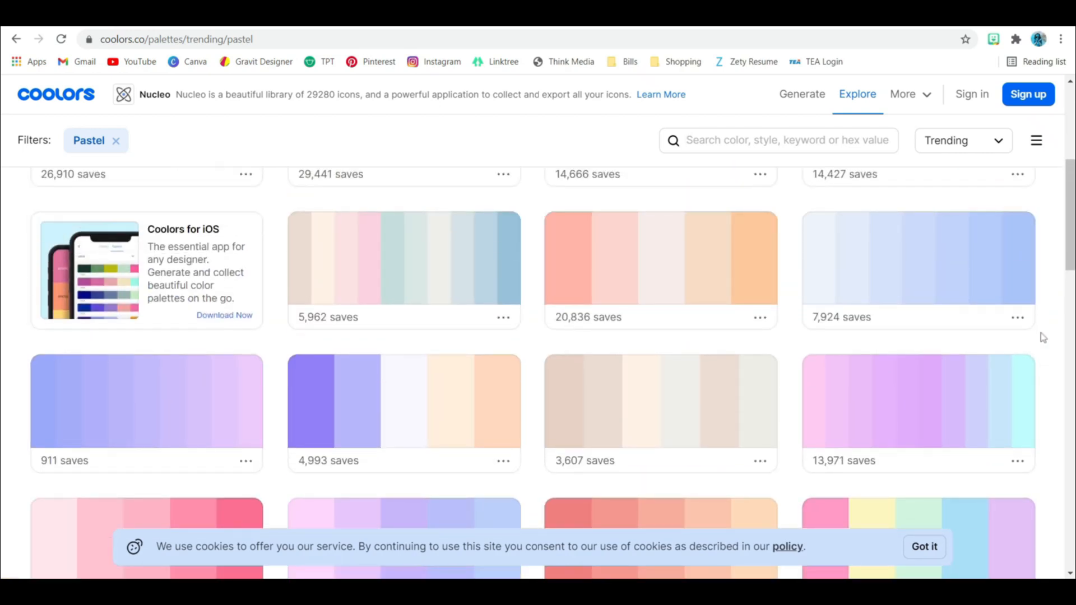
left_click(779, 140)
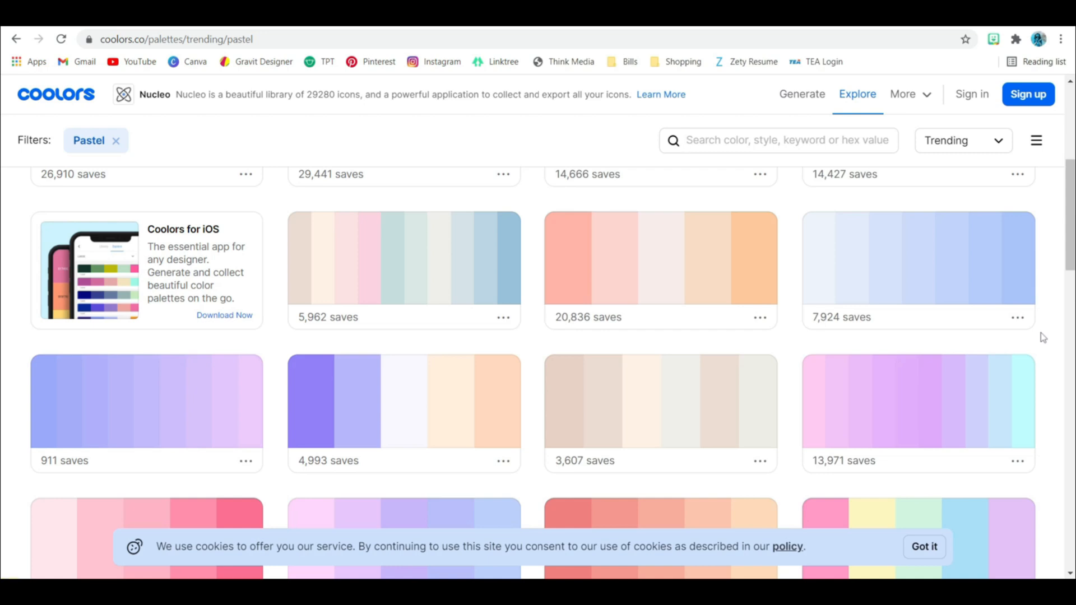
scroll("down", 3)
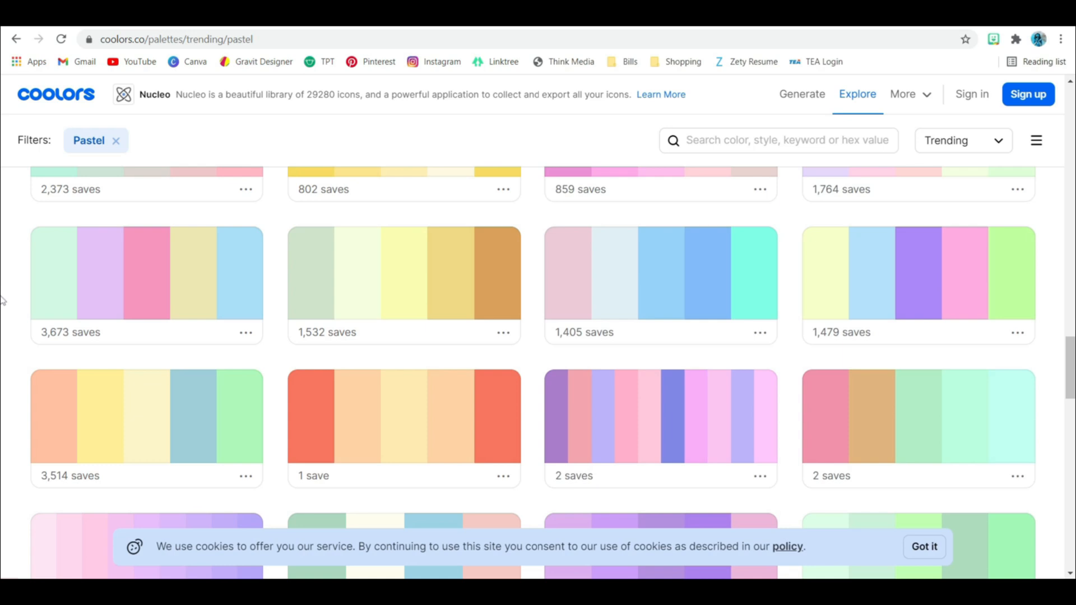
left_click(779, 140)
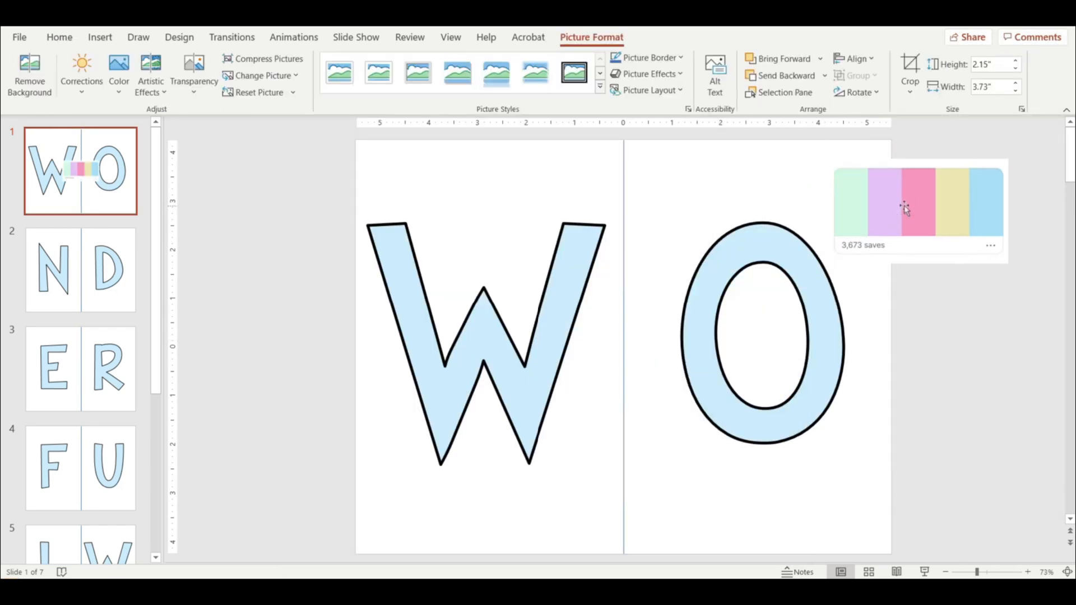
- Select the letter W and open its Text Fill colour choices
left_click(918, 206)
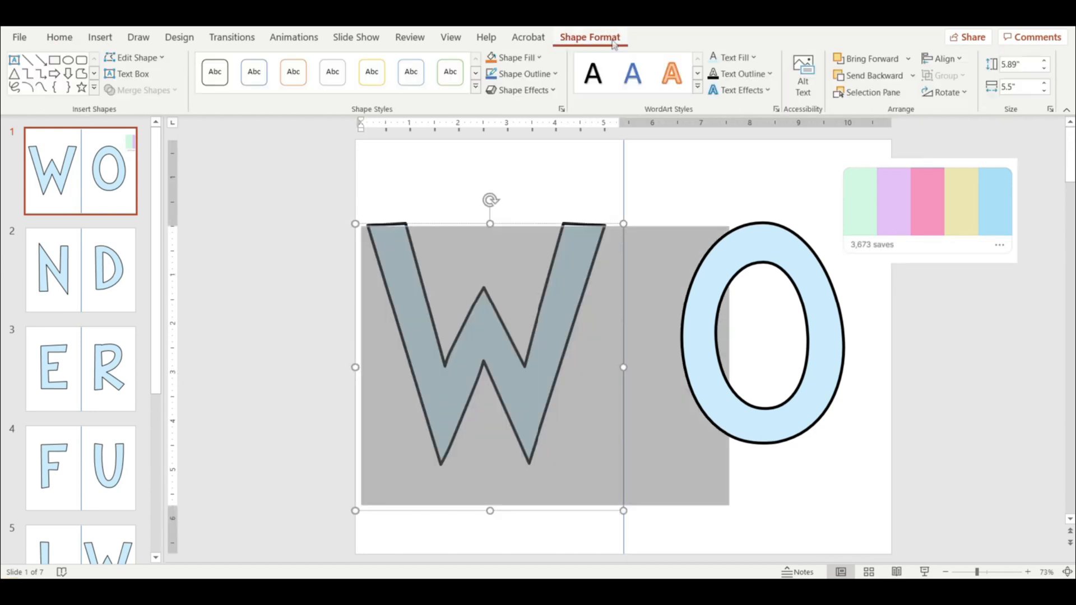
left_click(733, 57)
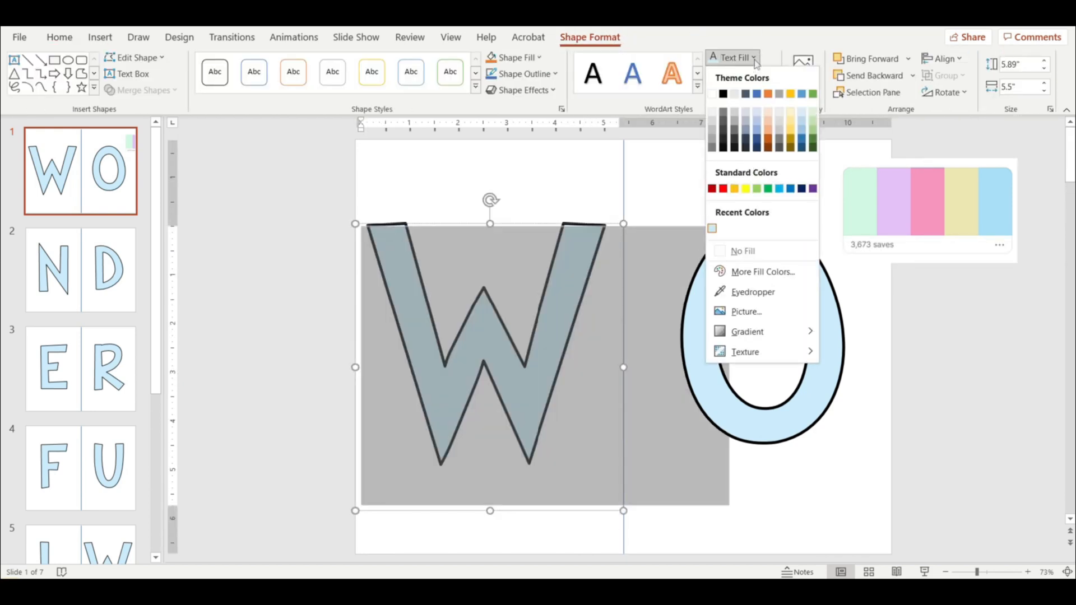
mouse_move(753, 291)
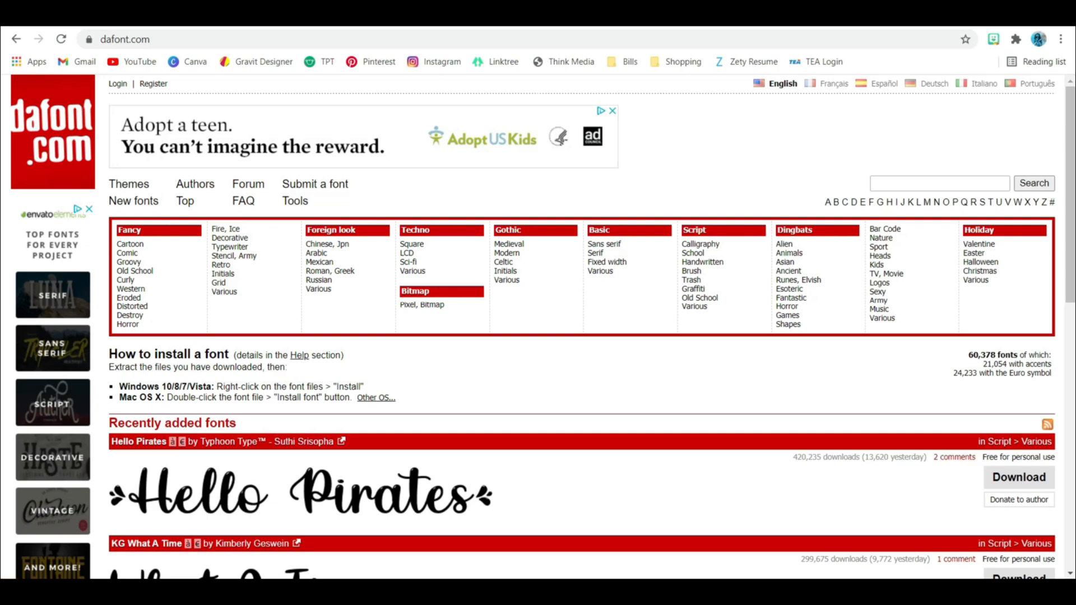
- Scroll through the DaFont home page
scroll("down", 3)
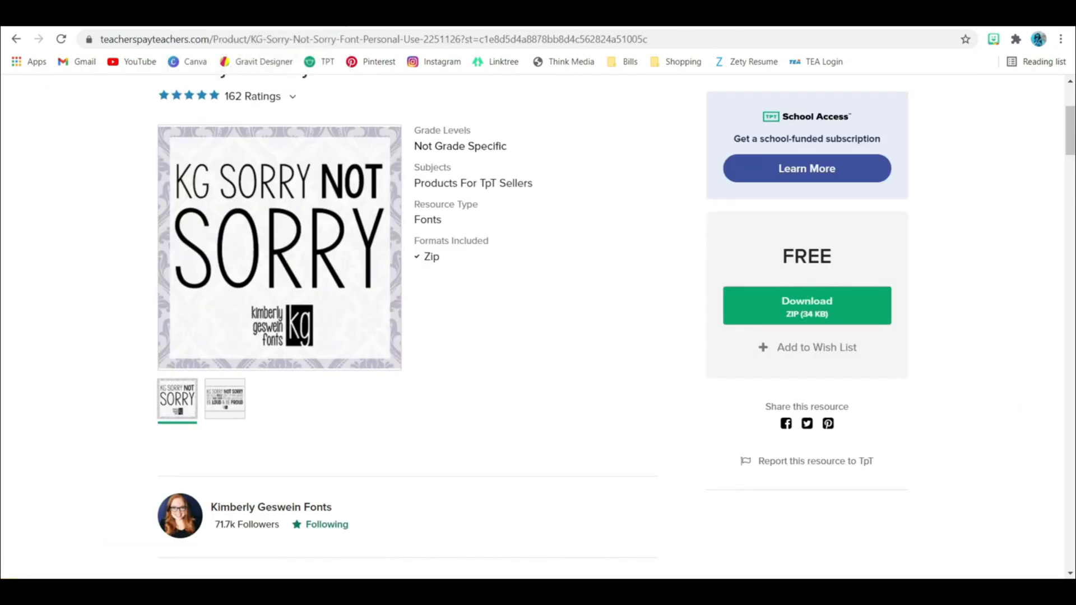
- Download KG Sorry Not Sorry, install its font file, then open the Chub variant
scroll("down", 3)
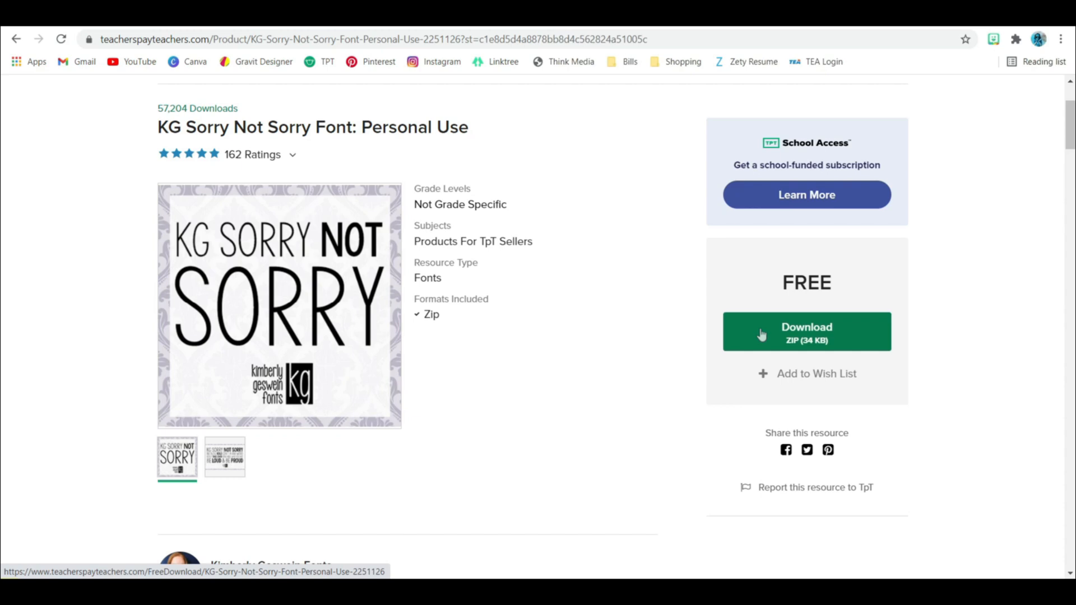
left_click(807, 331)
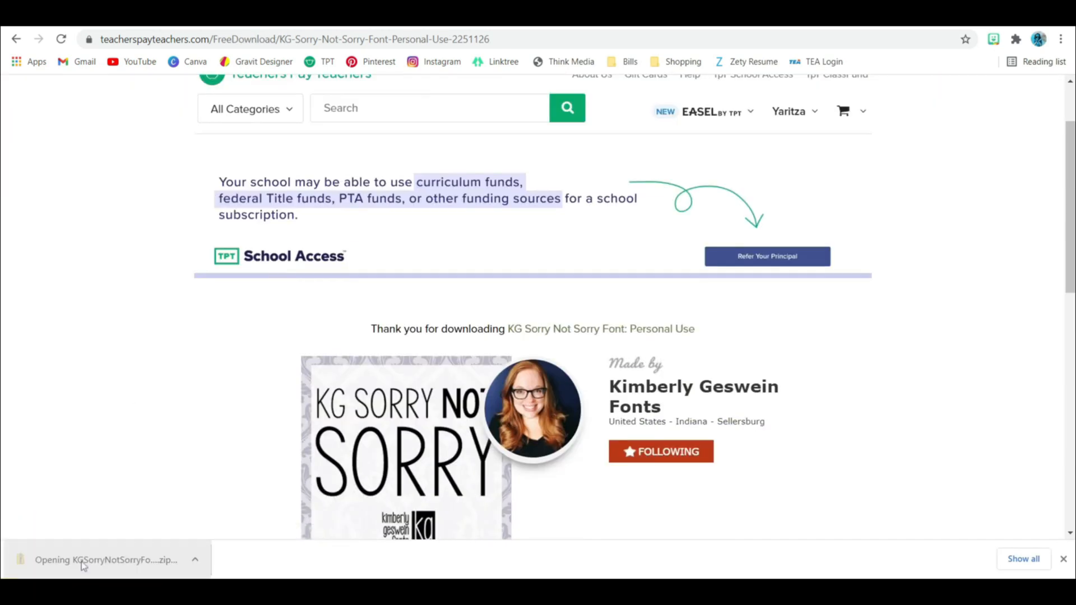
left_click(103, 559)
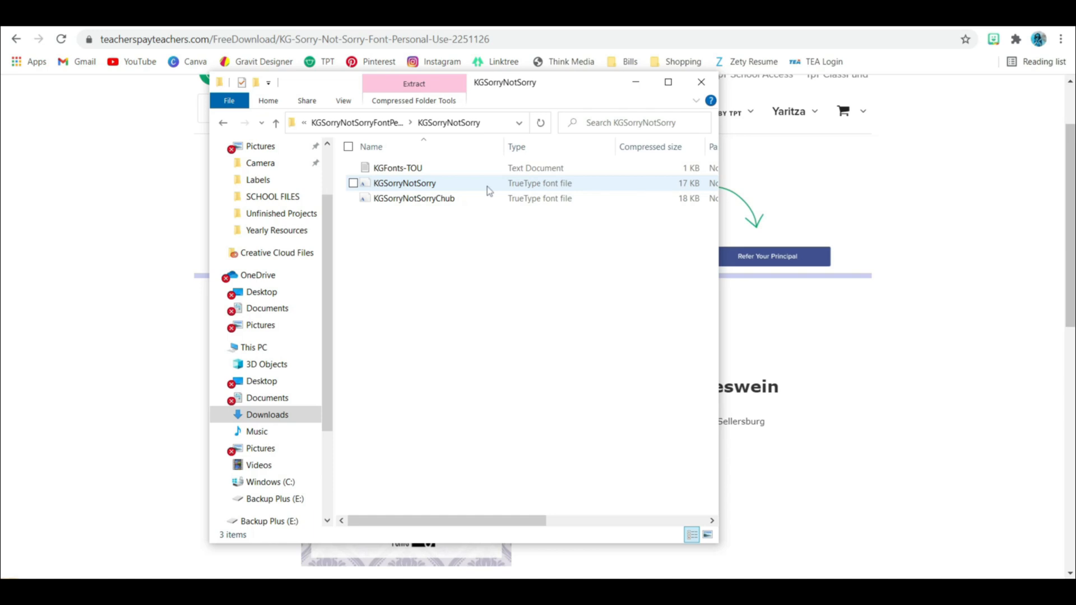
mouse_move(514, 190)
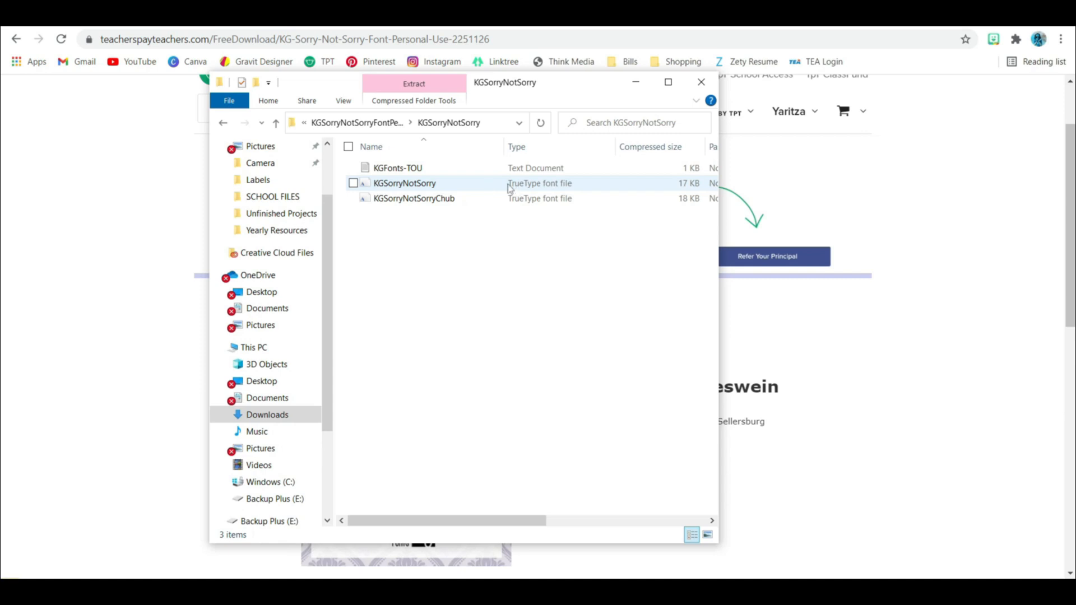
double_click(404, 184)
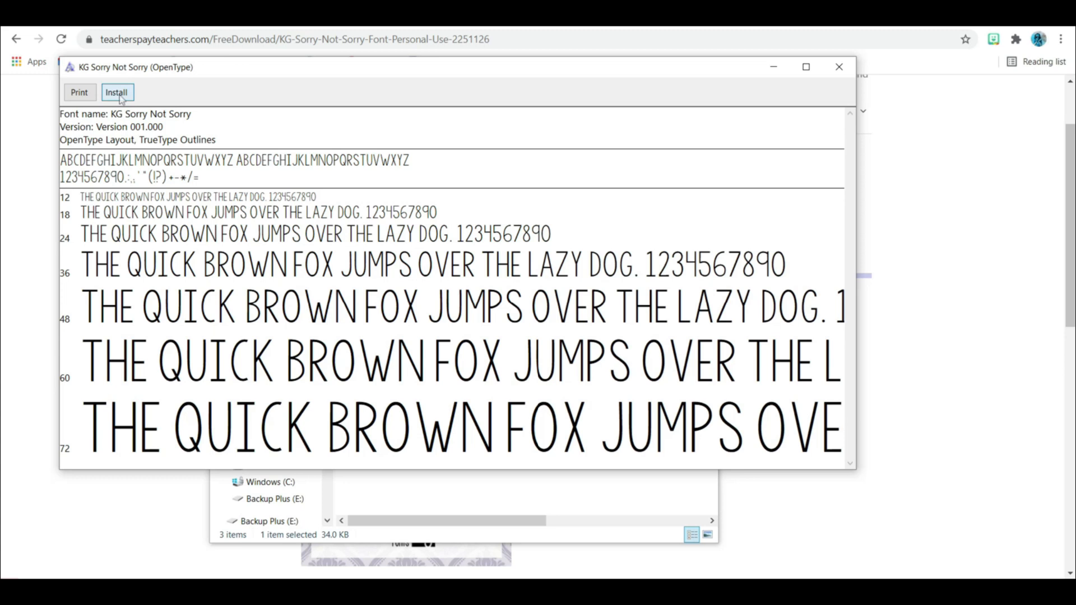
left_click(116, 92)
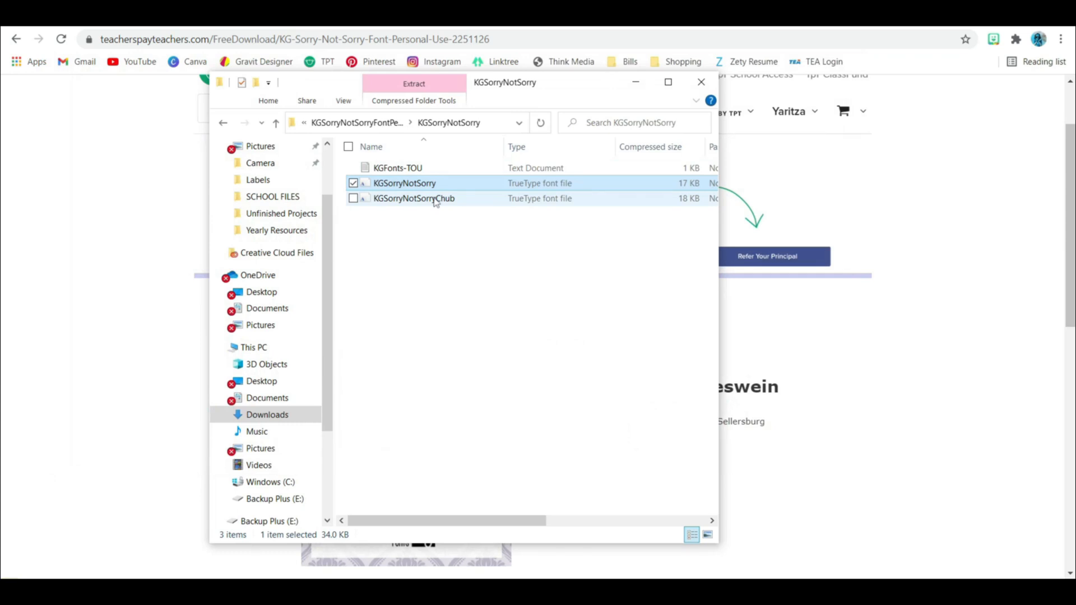
double_click(414, 198)
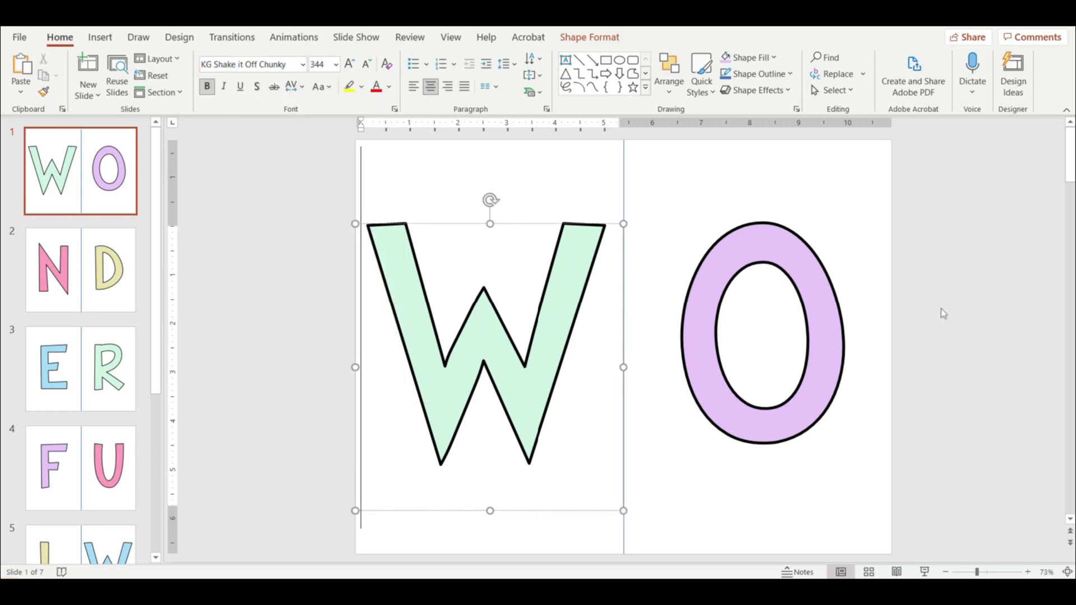
- Browse the font list, then set the letters' text fill to No Fill
left_click(302, 64)
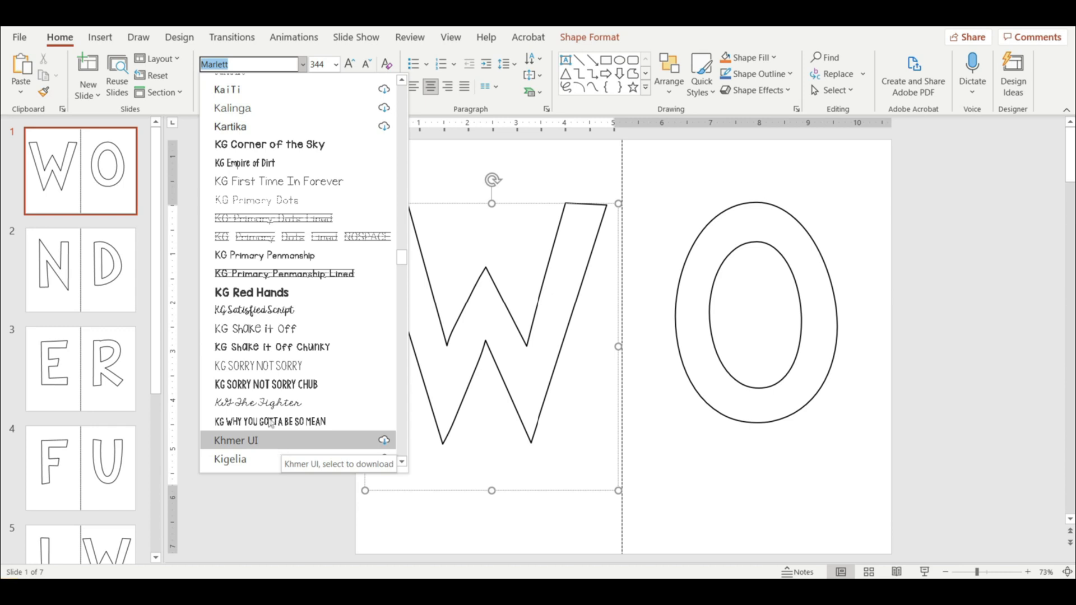
mouse_move(266, 385)
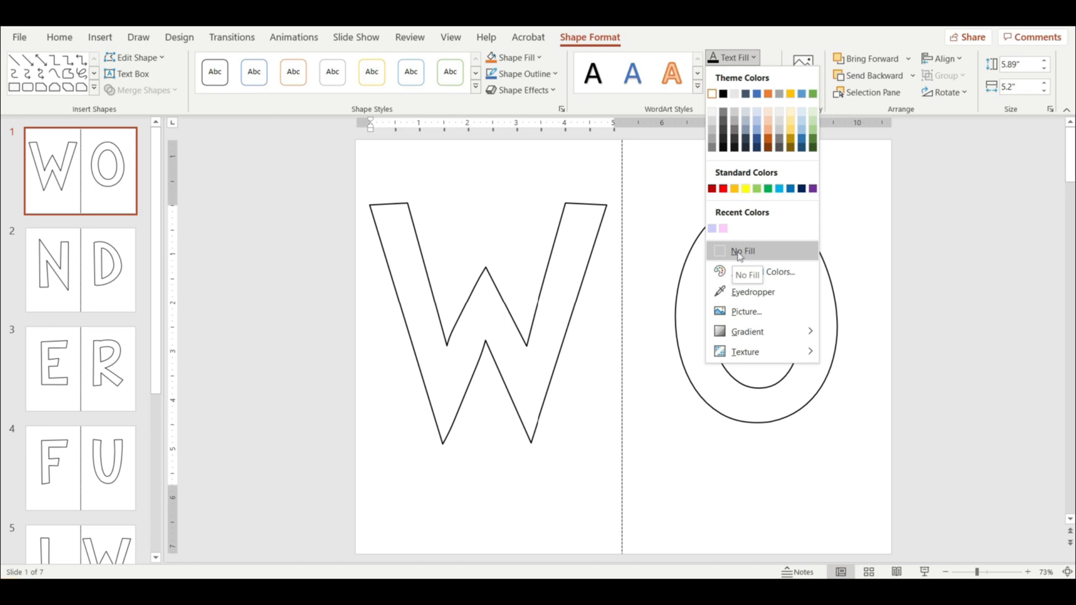
left_click(742, 250)
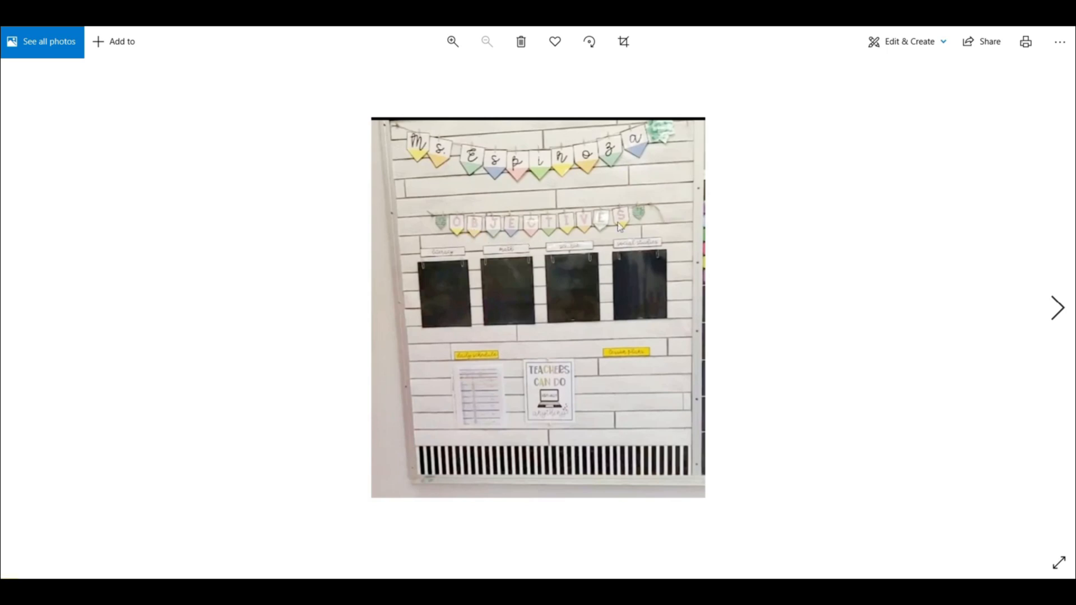
mouse_move(1057, 309)
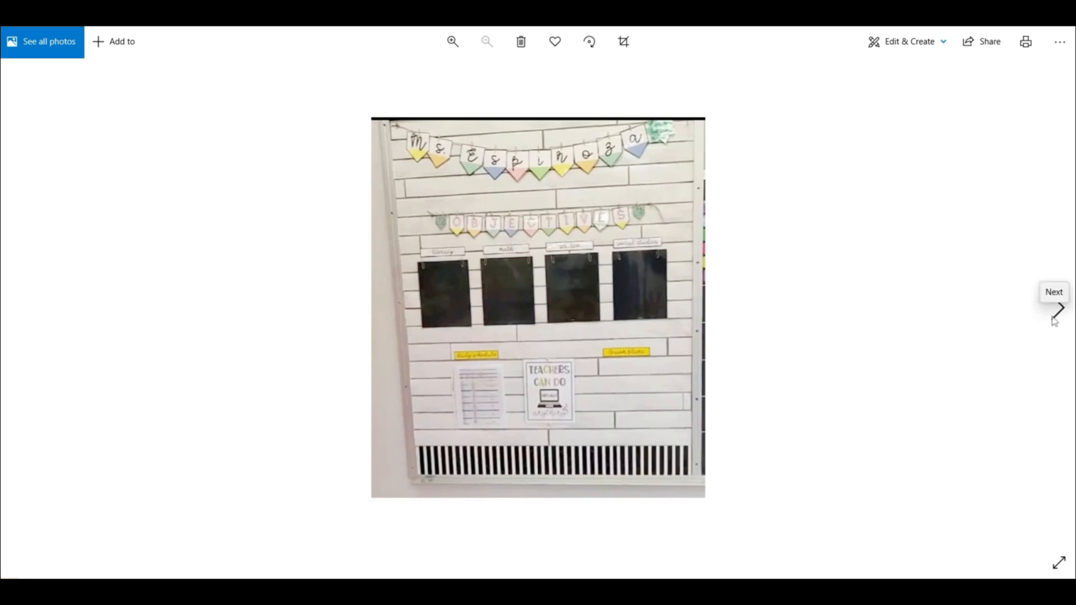
mouse_move(775, 251)
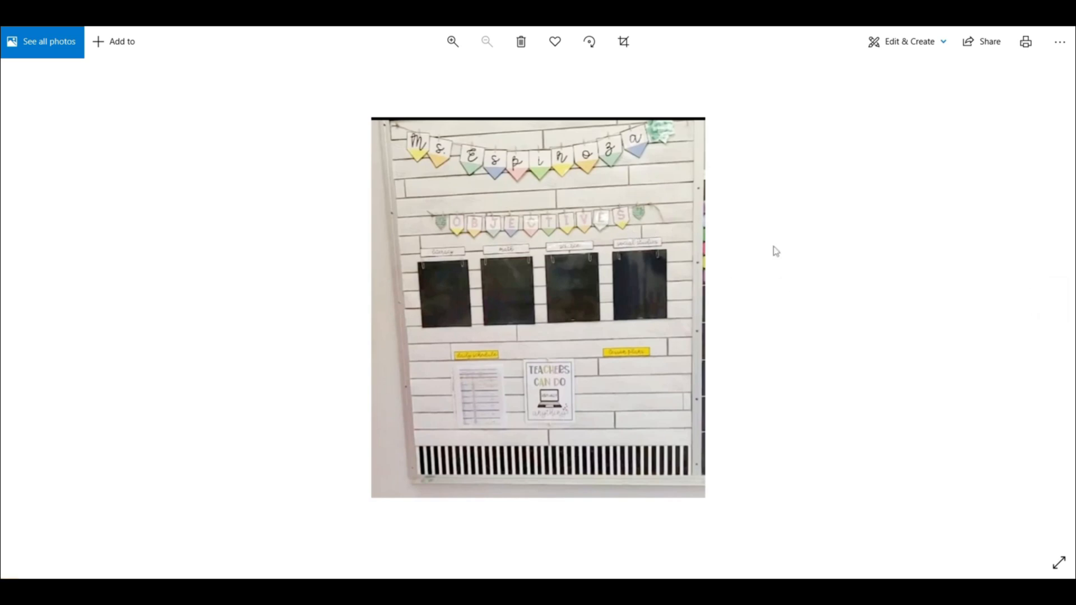
mouse_move(879, 294)
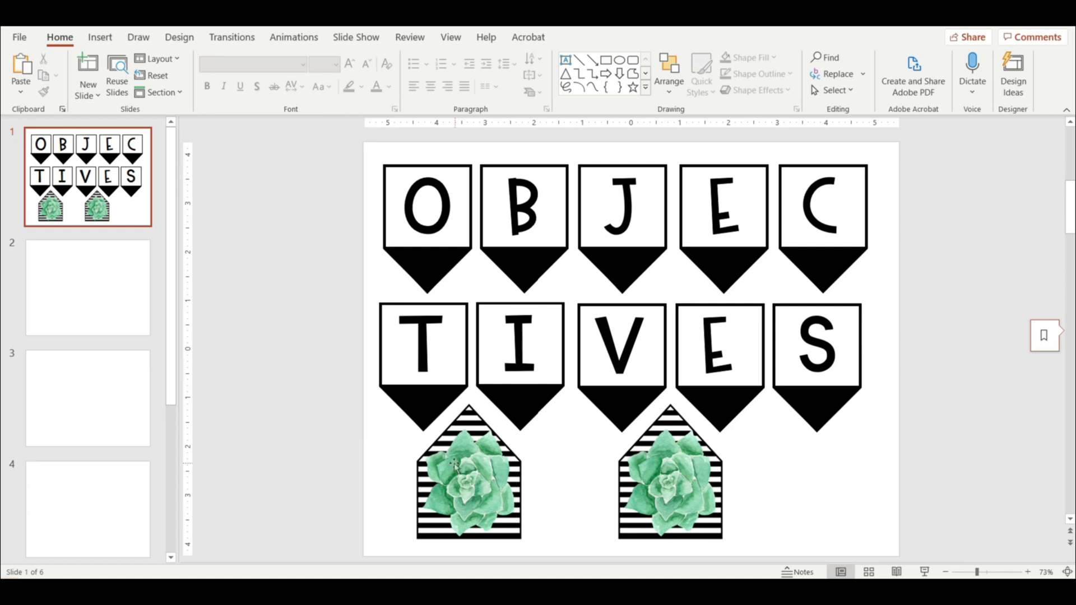
- Select the left succulent pennant picture, then switch to the blank slide 2
left_click(468, 471)
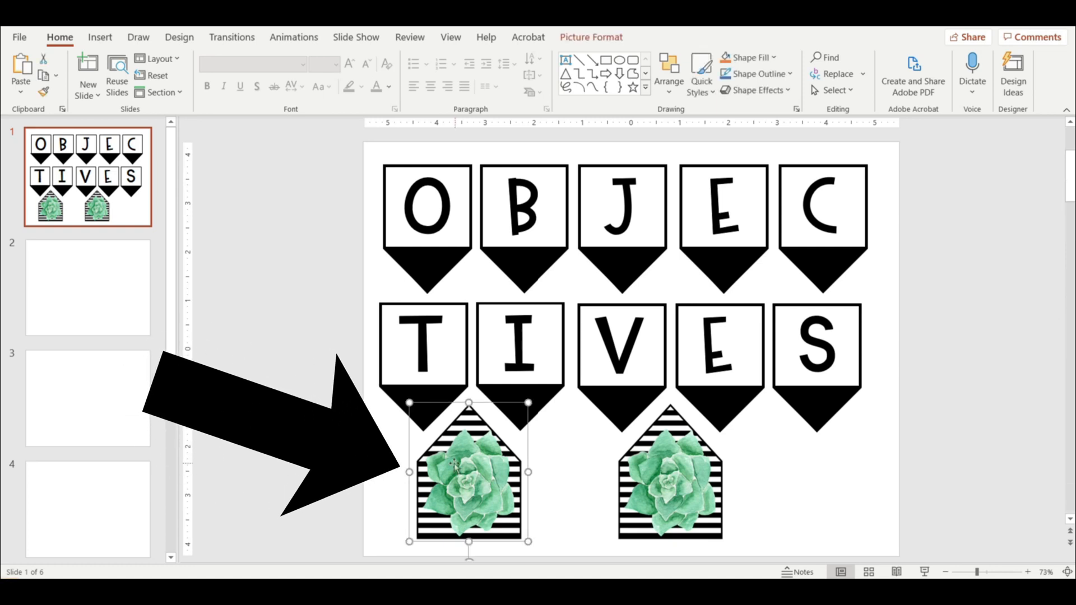
left_click(88, 287)
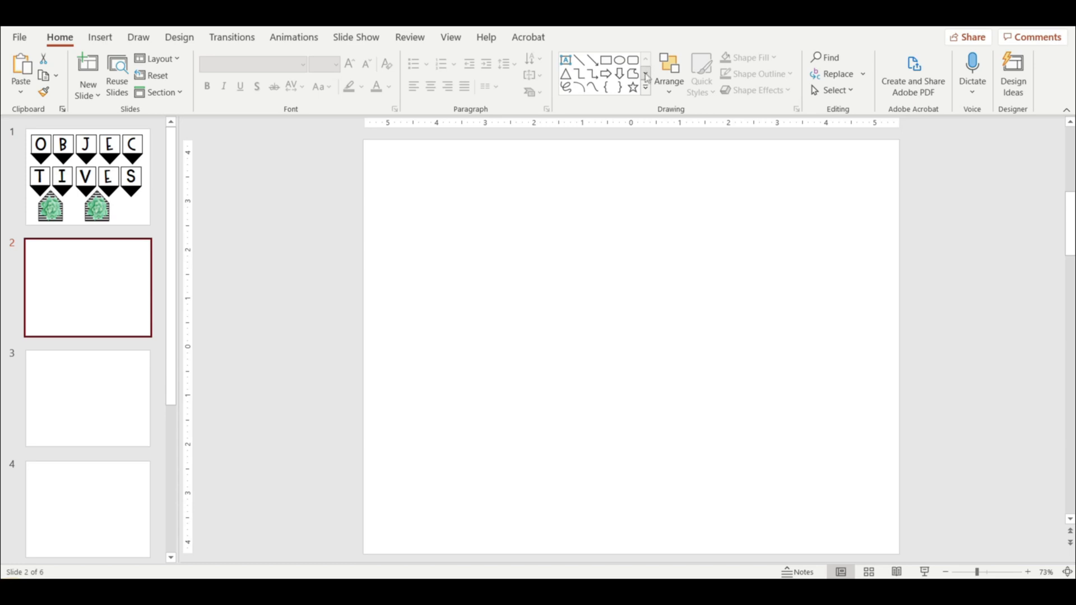
- Draw a large no-fill, black-outlined pentagon pennant with a centred triangle in its tip
left_click(645, 95)
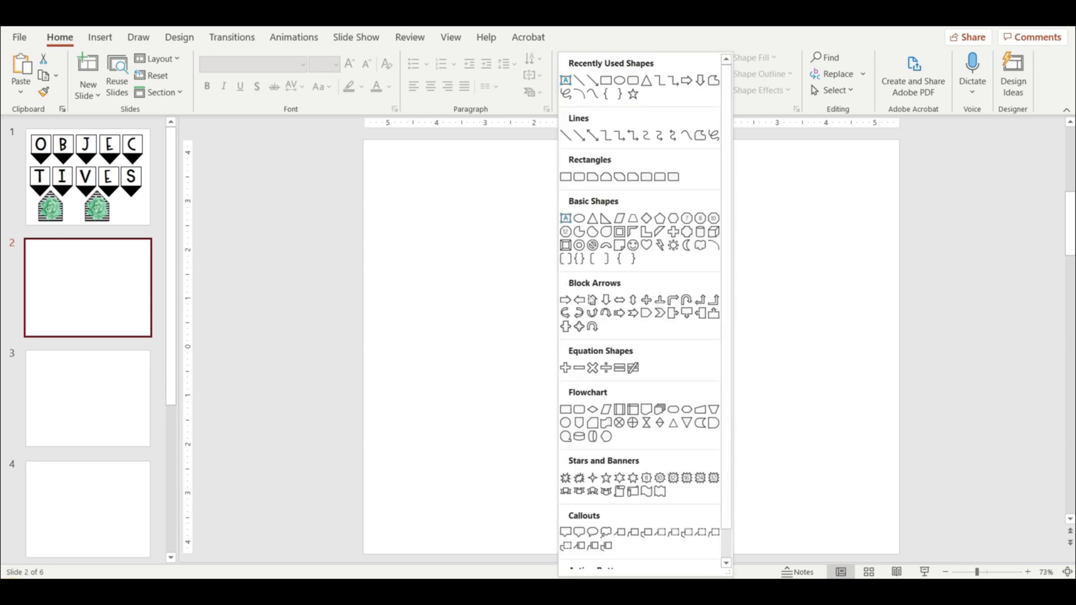
mouse_move(645, 314)
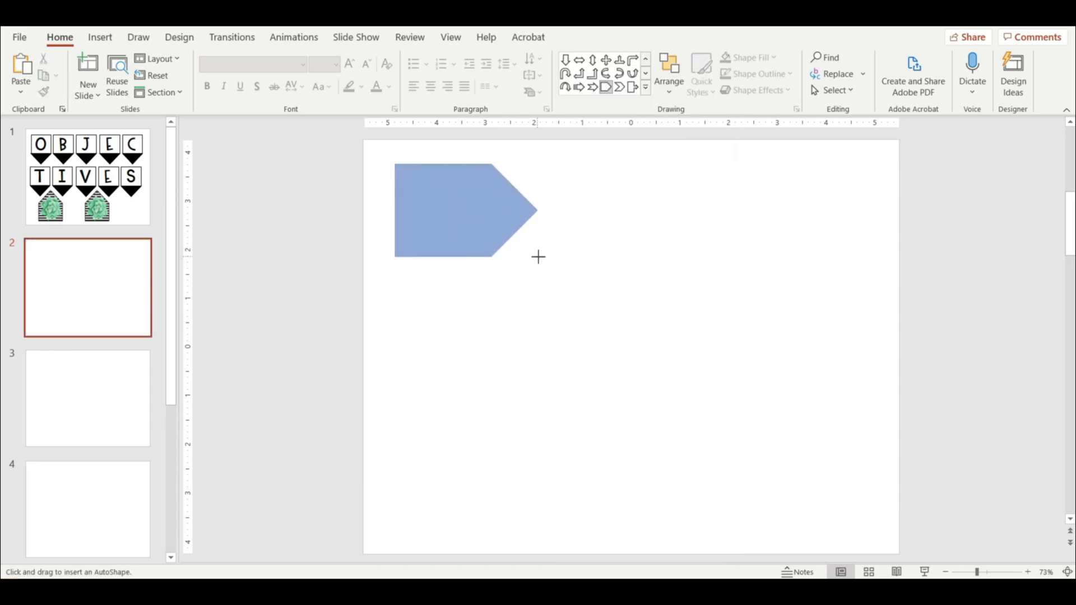
left_click_drag(537, 257, 600, 323)
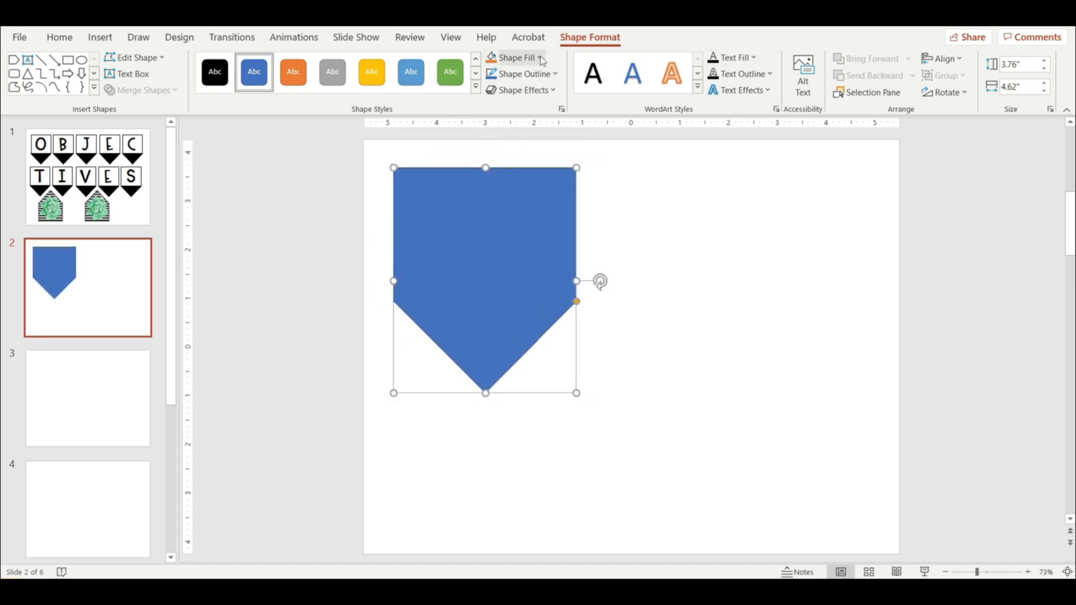
left_click(517, 58)
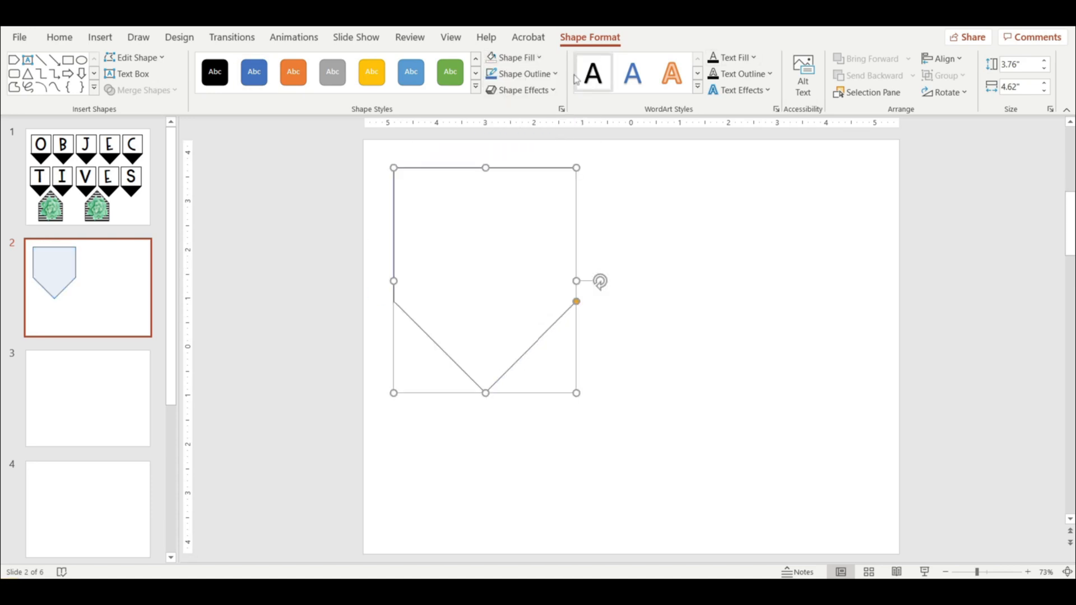
left_click(521, 73)
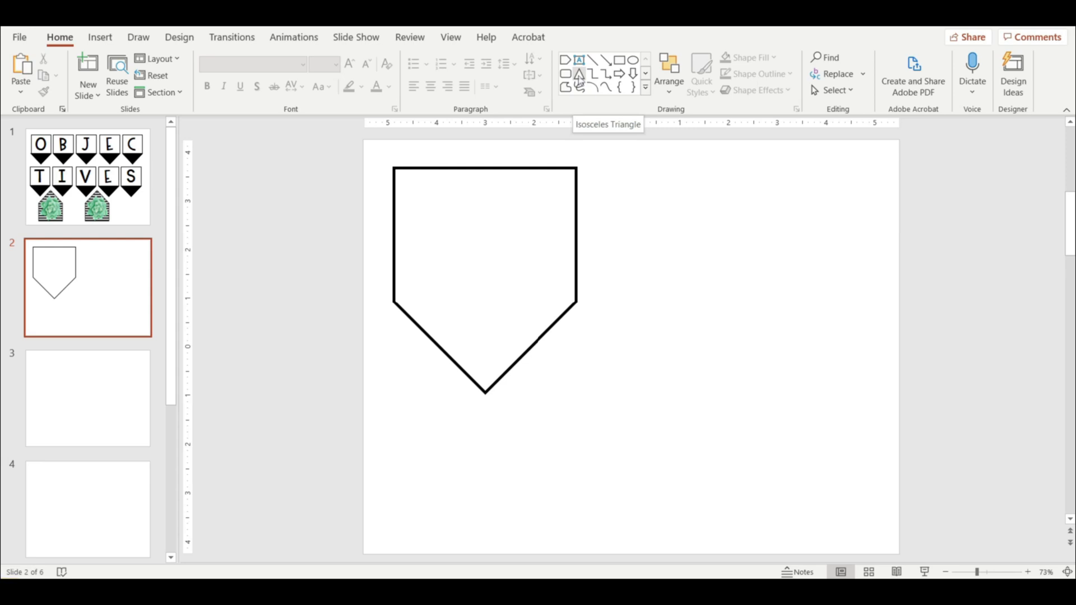
left_click_drag(453, 282, 624, 364)
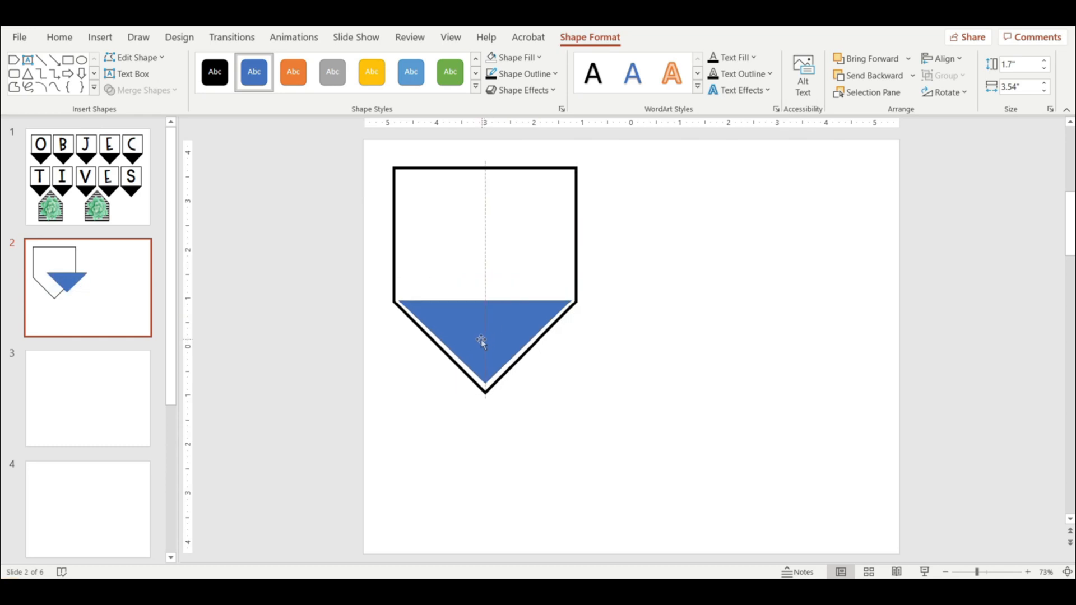
left_click(525, 74)
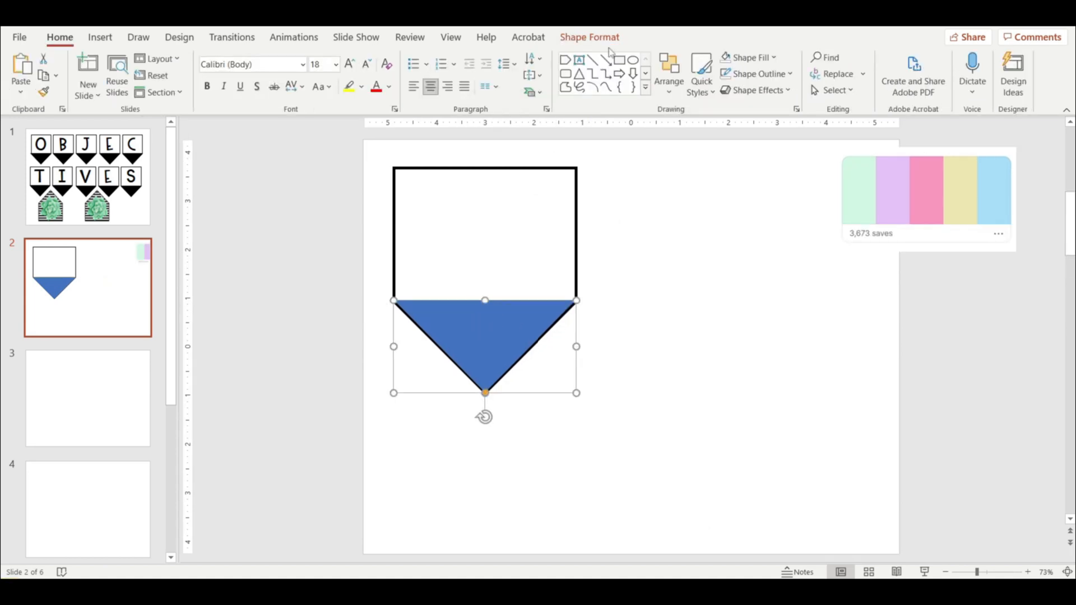
- Fill the tip triangle mint green, group it with the pennant, and select the copy
left_click(747, 57)
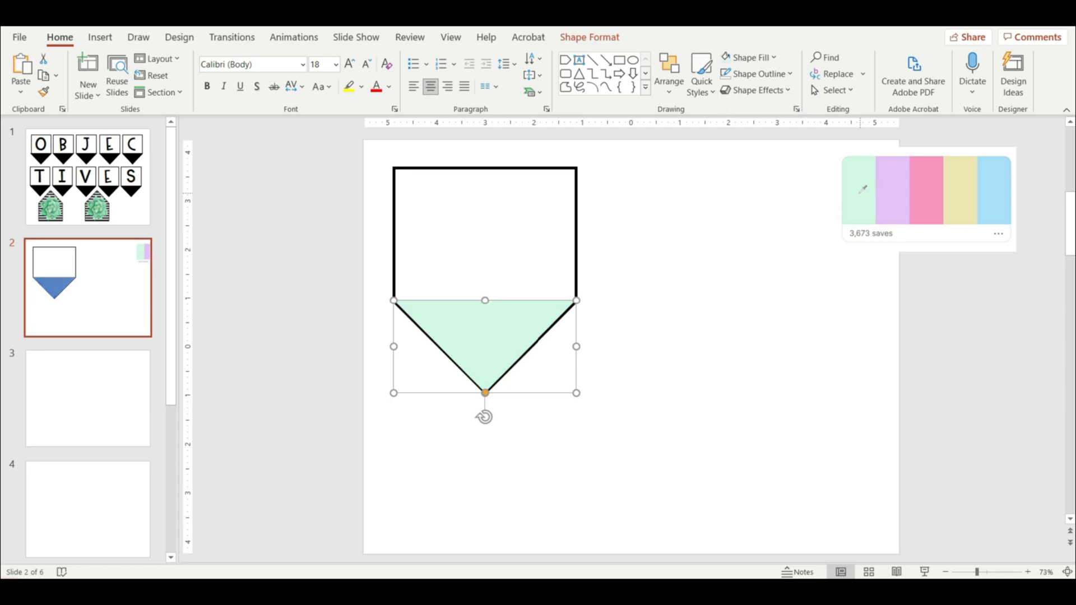
right_click(485, 346)
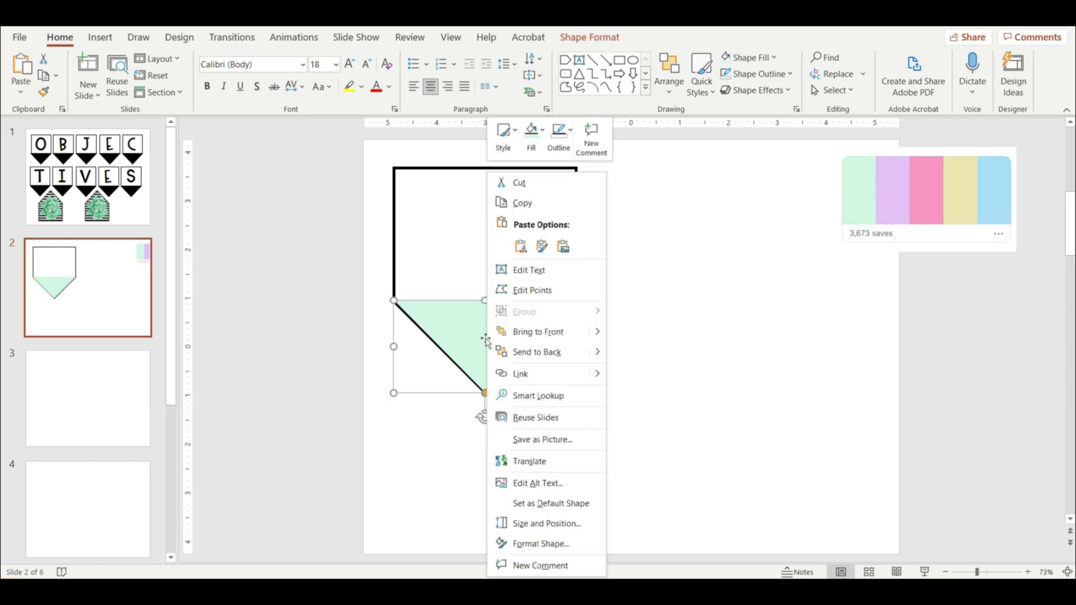
mouse_move(537, 331)
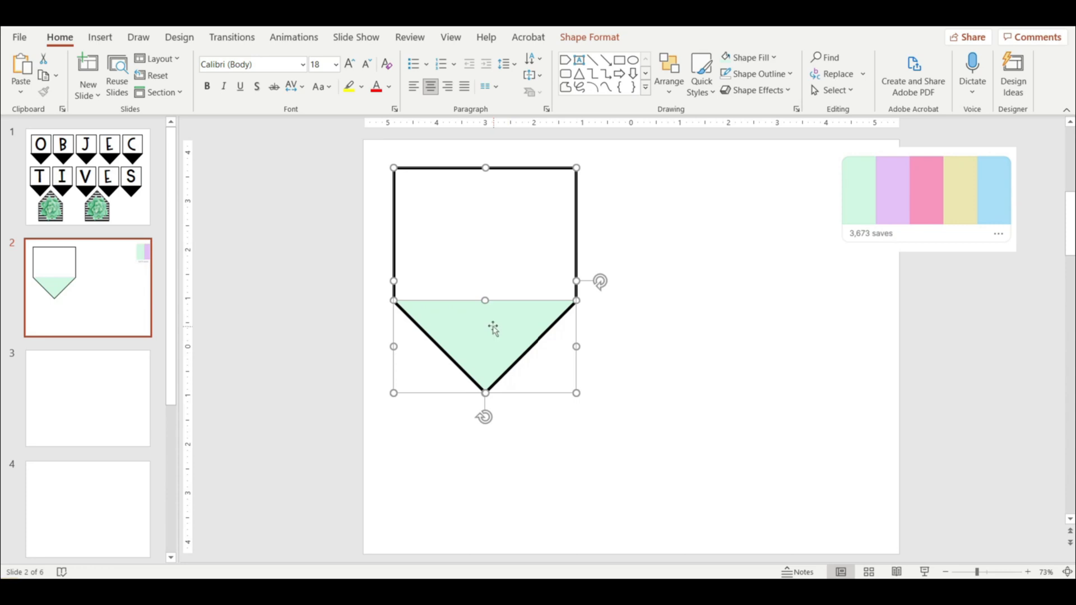
mouse_move(493, 308)
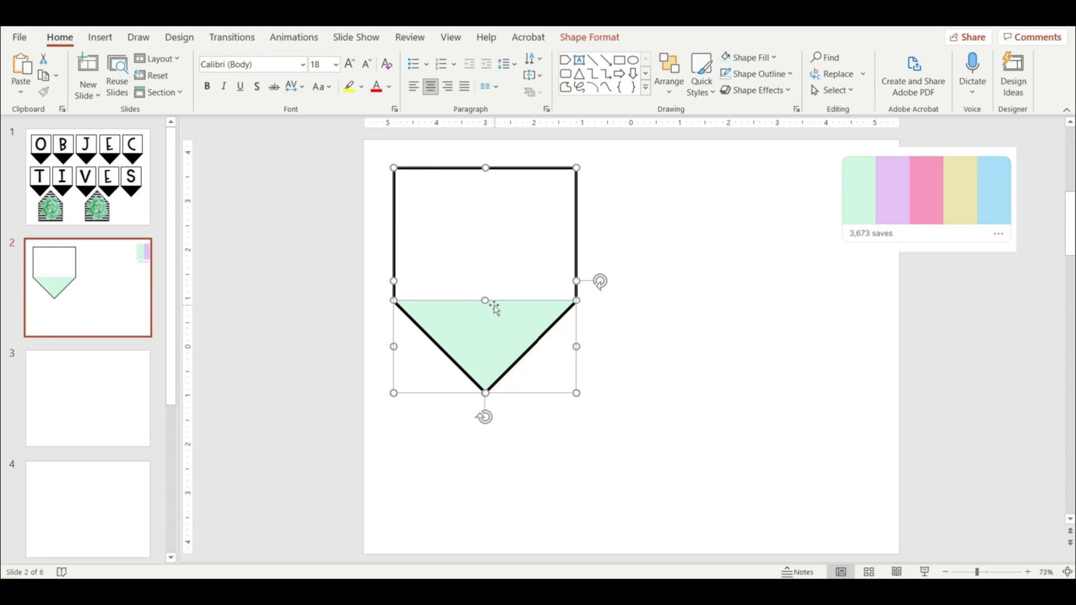
right_click(486, 304)
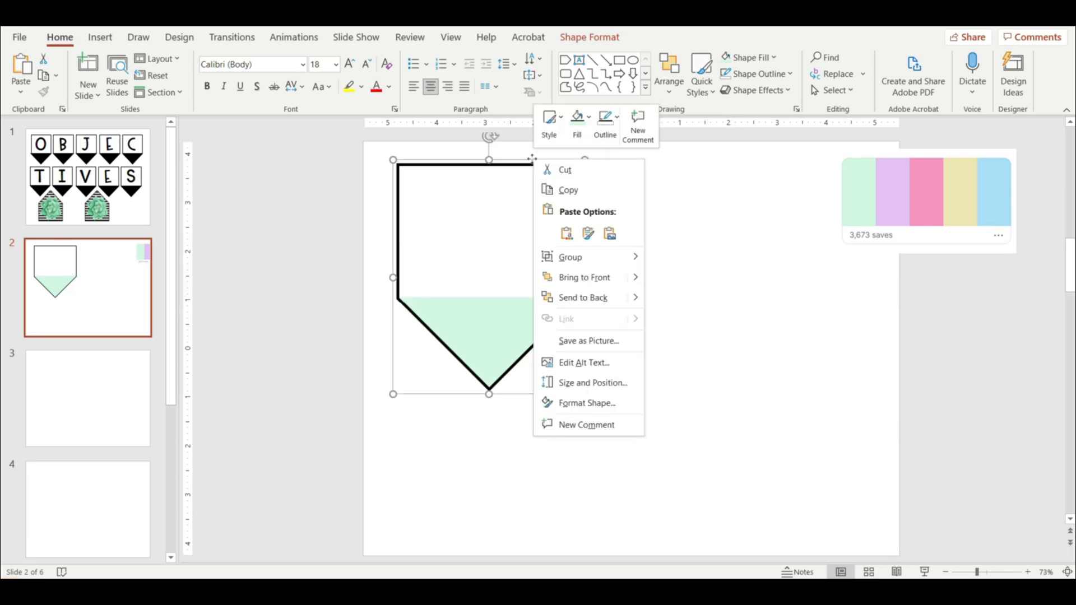
left_click(567, 232)
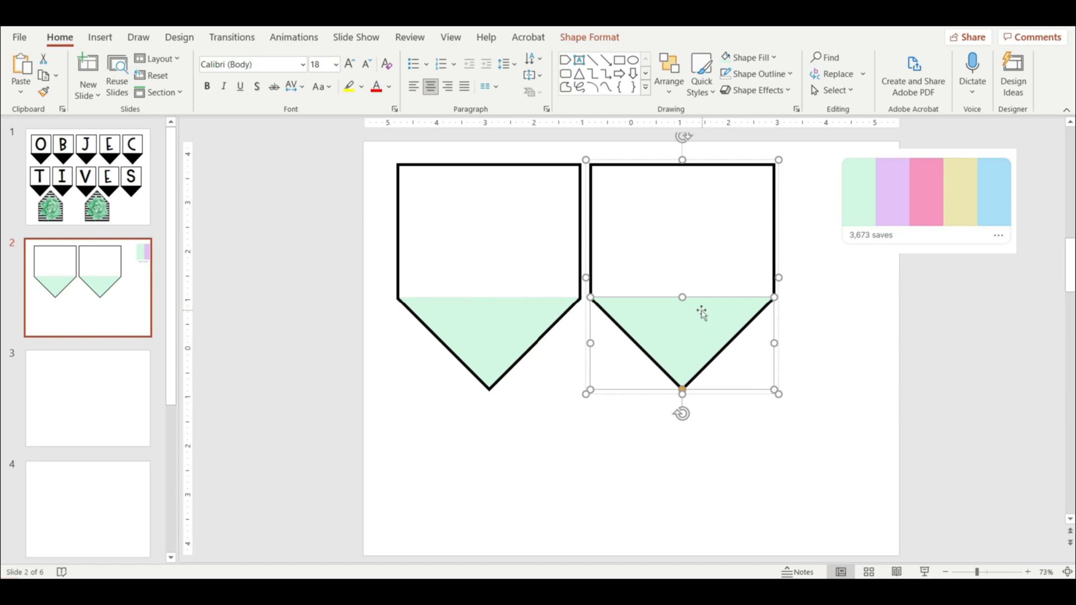
left_click(771, 58)
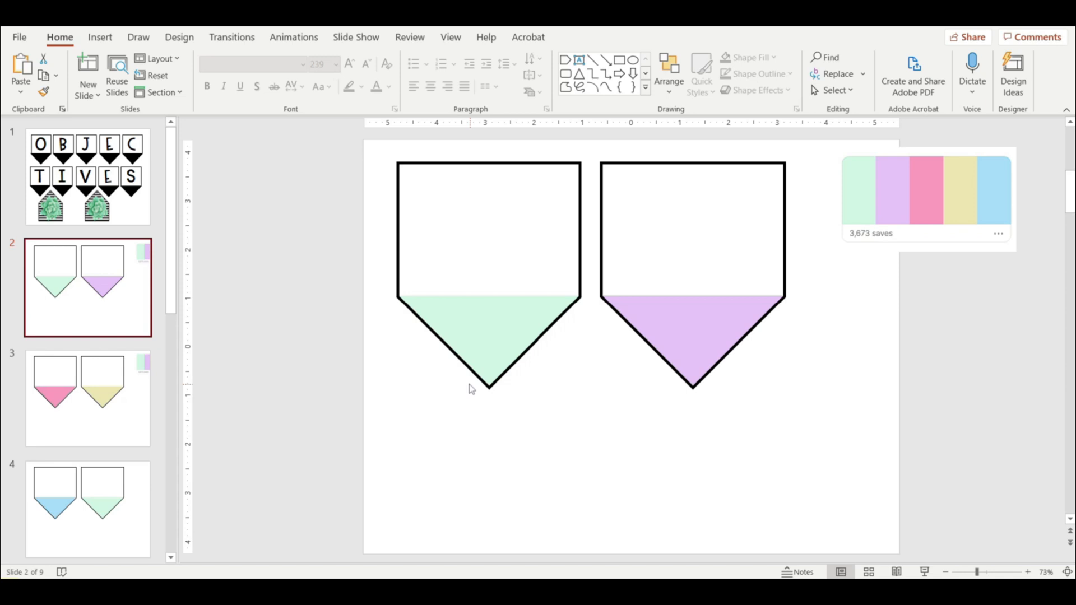
- Type and enlarge the cursive 'w', check the exclamation pennant, then return to slide 1
type("w")
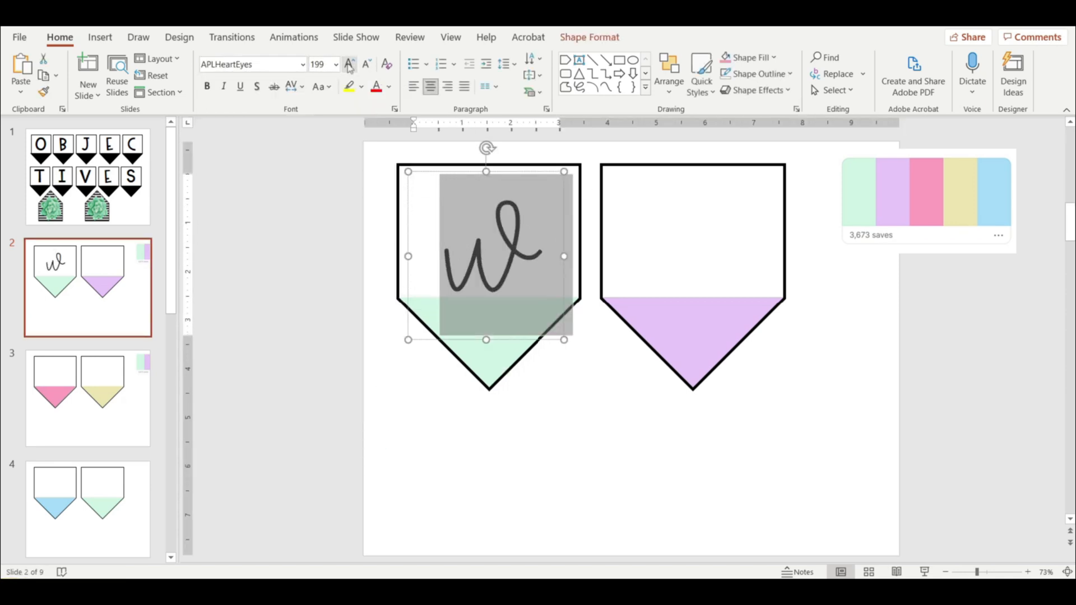
left_click(87, 398)
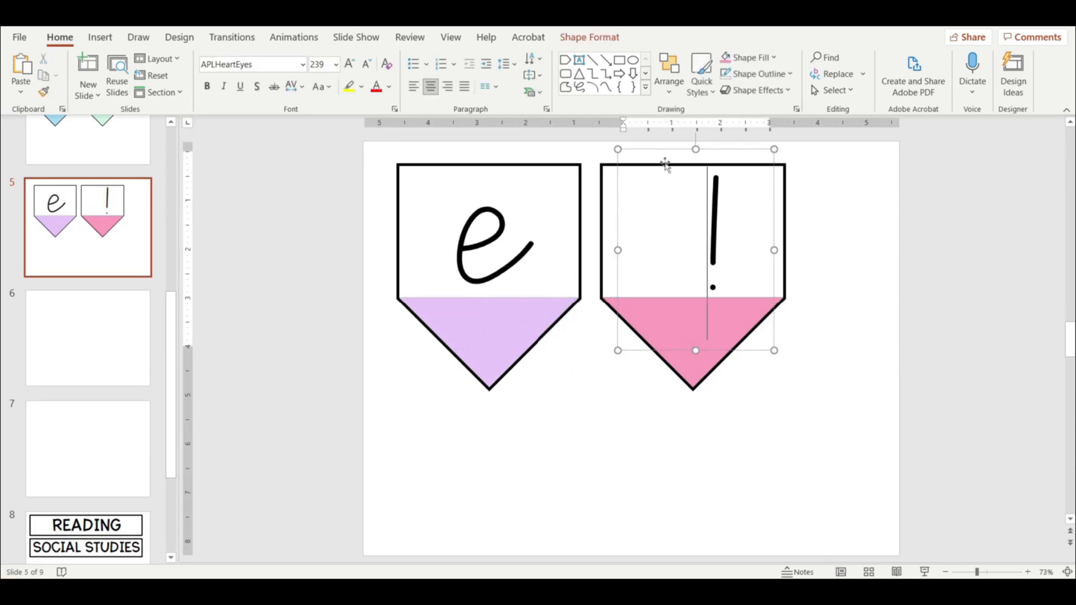
left_click(88, 288)
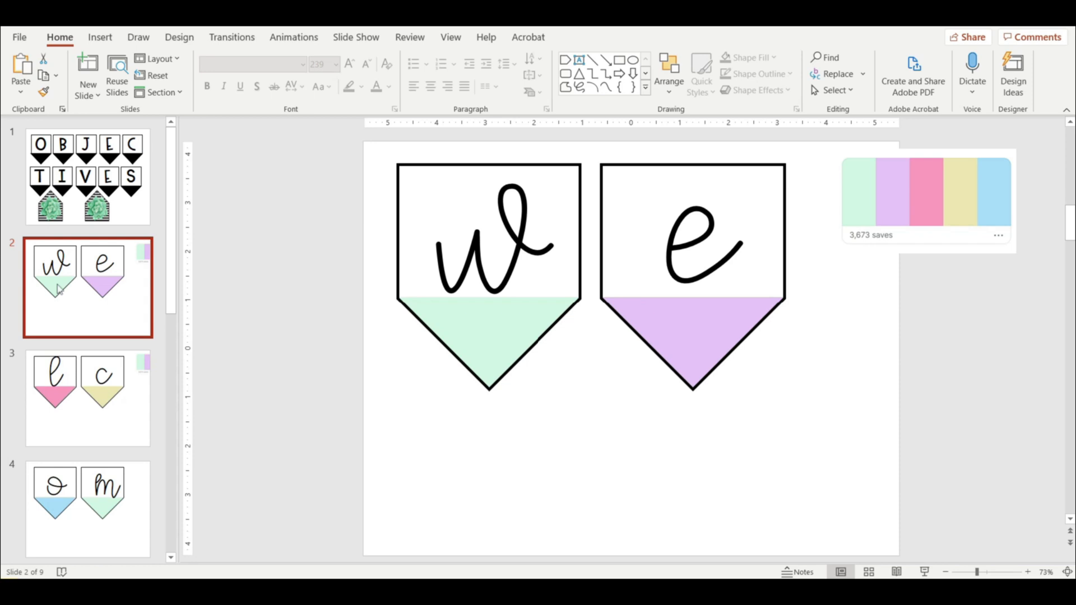
left_click(88, 176)
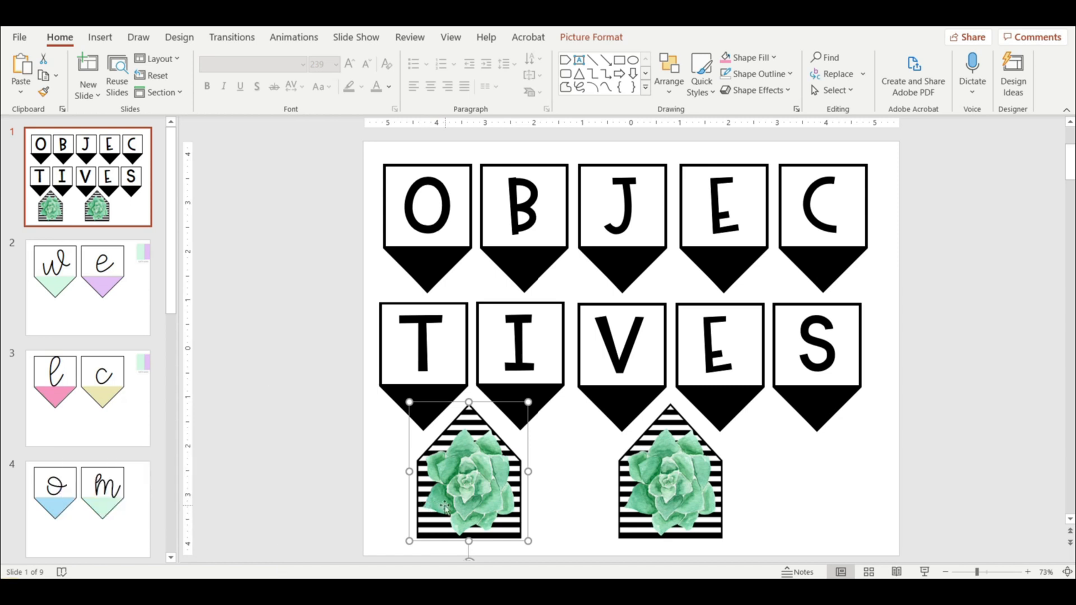
mouse_move(442, 506)
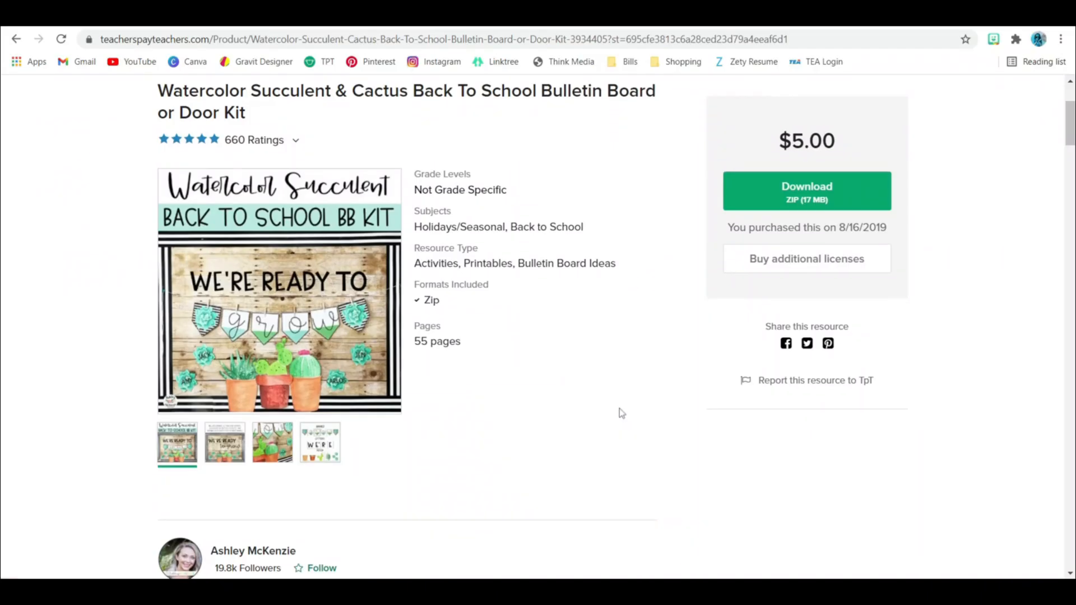
- Scroll through the Succulent BB Kit letter images in File Explorer
scroll("down", 3)
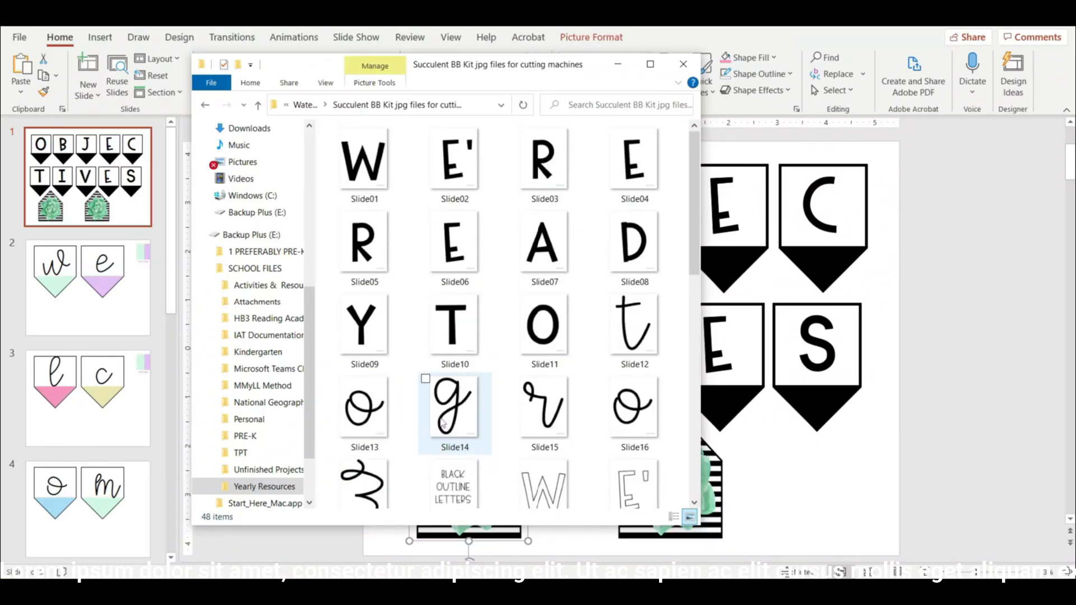
scroll("down", 3)
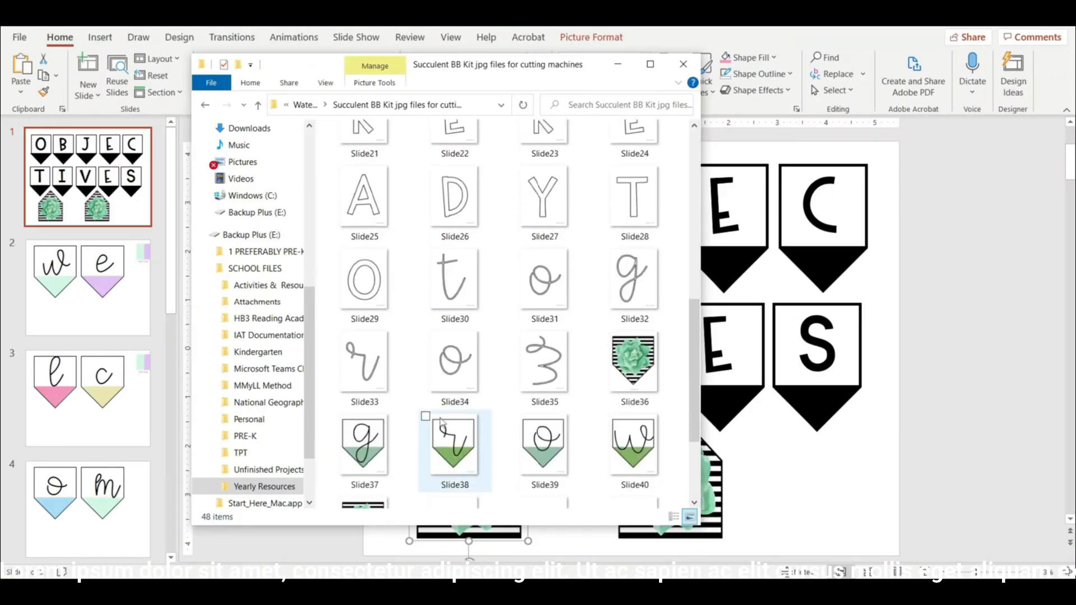